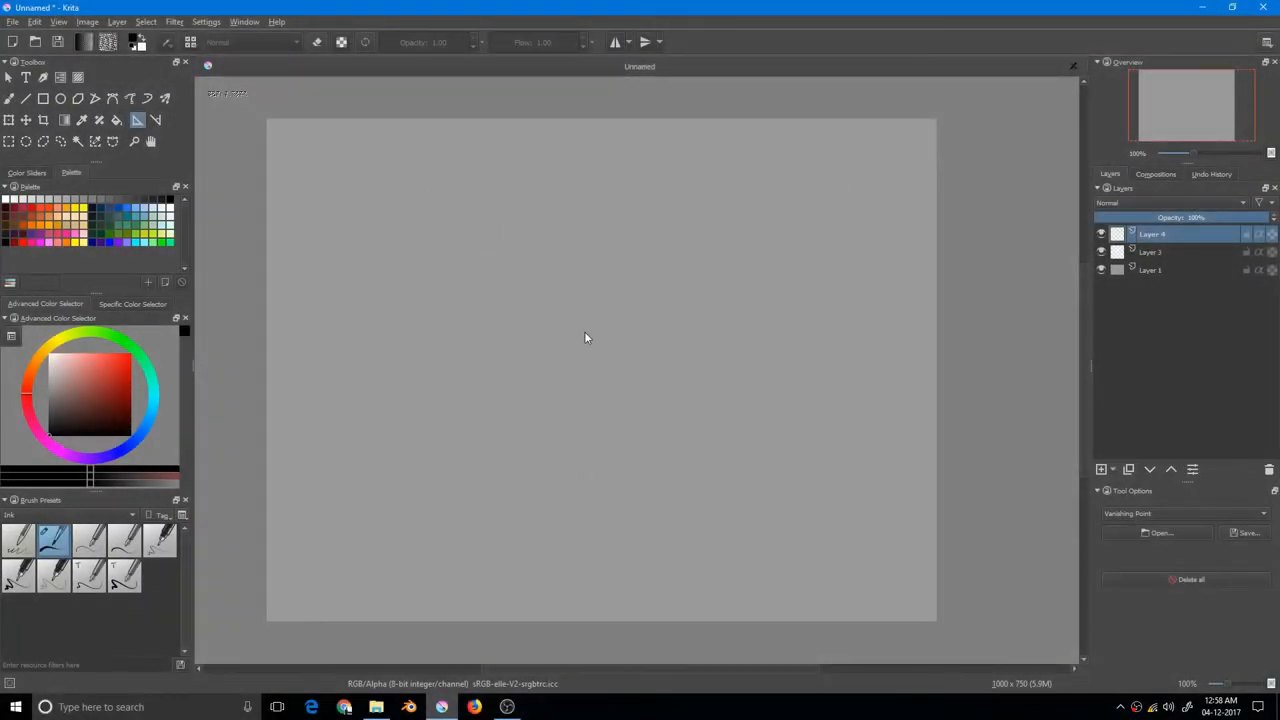
mouse_move(608, 336)
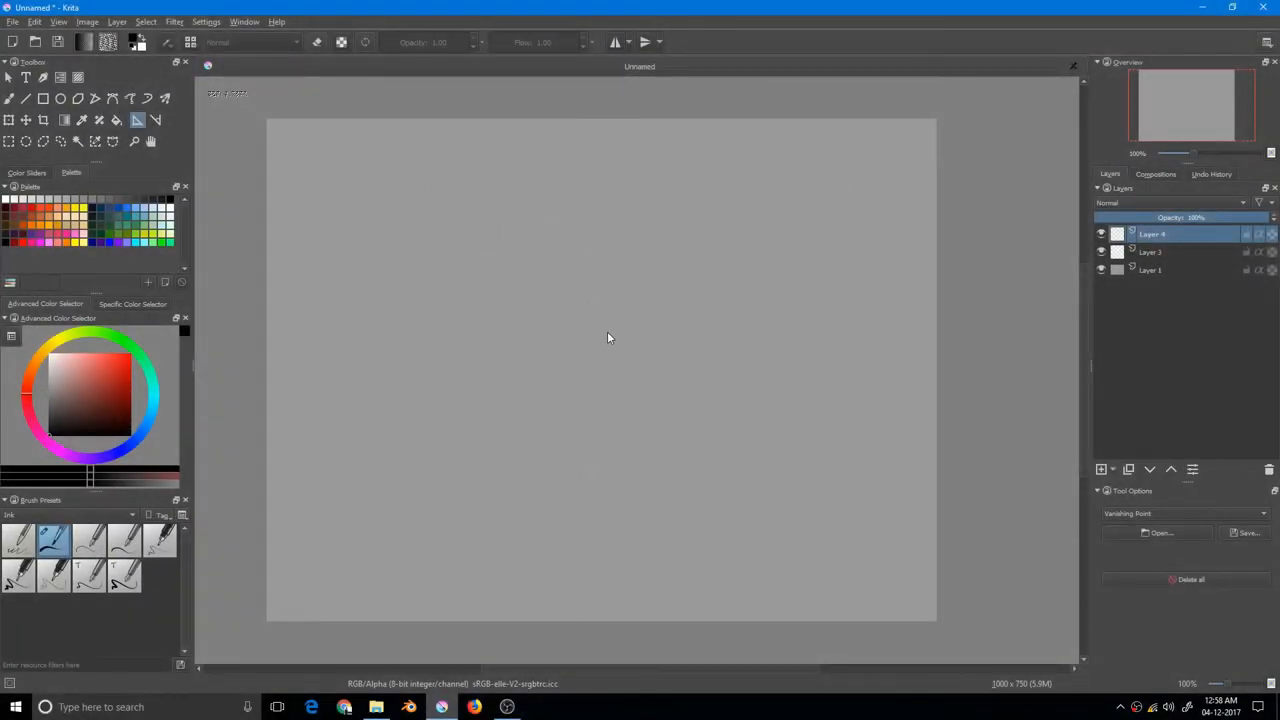
mouse_move(602, 290)
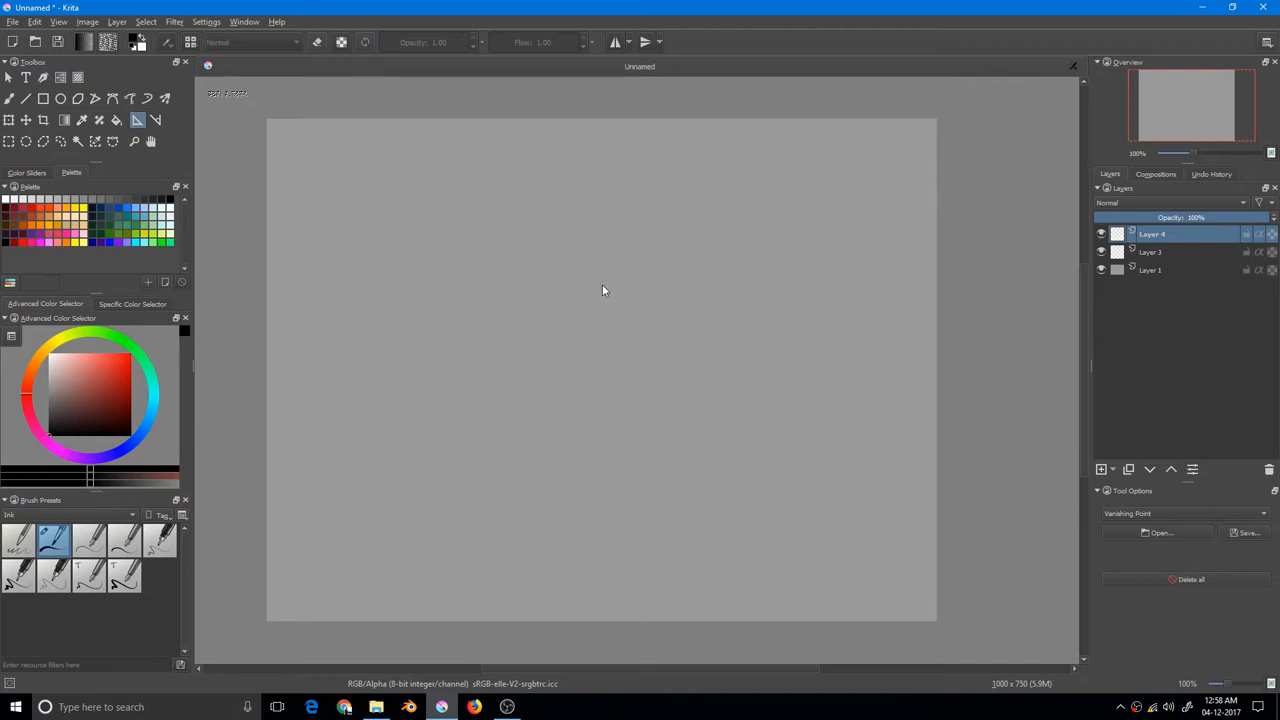
mouse_move(598, 324)
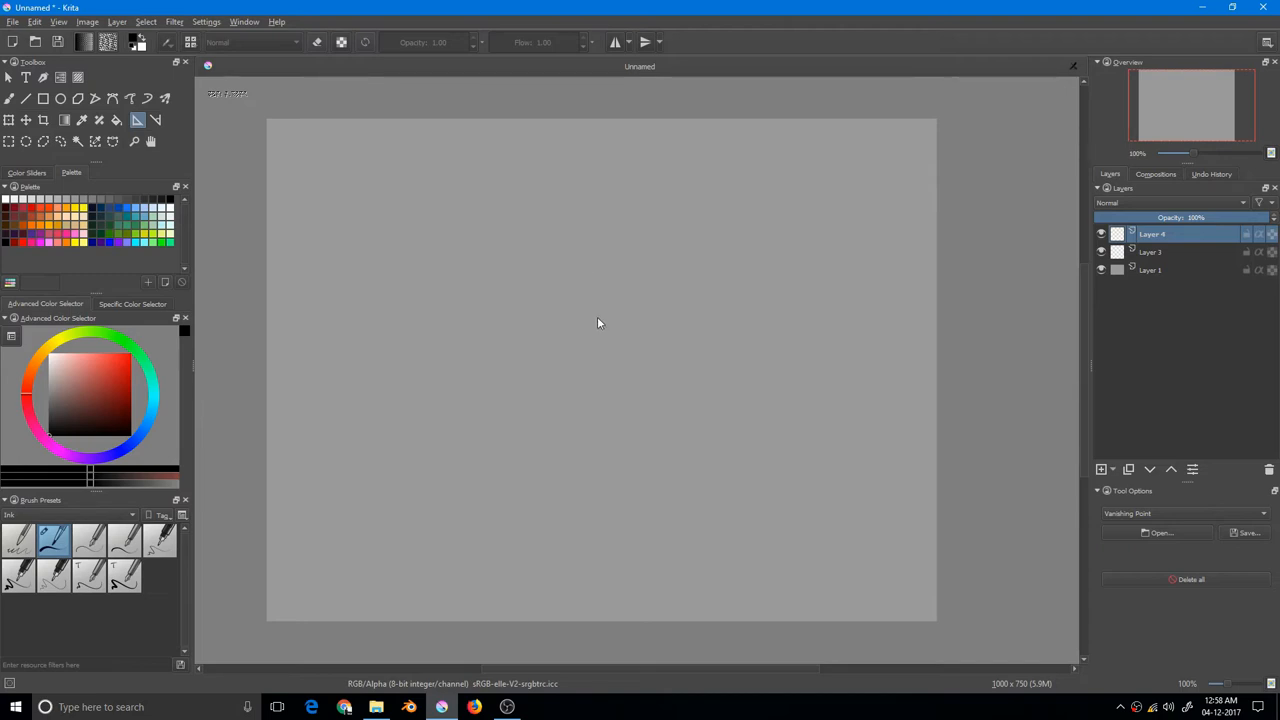
Choose Parallel Ruler as the assistant type in the Assistant Tool options.
left_click(1184, 512)
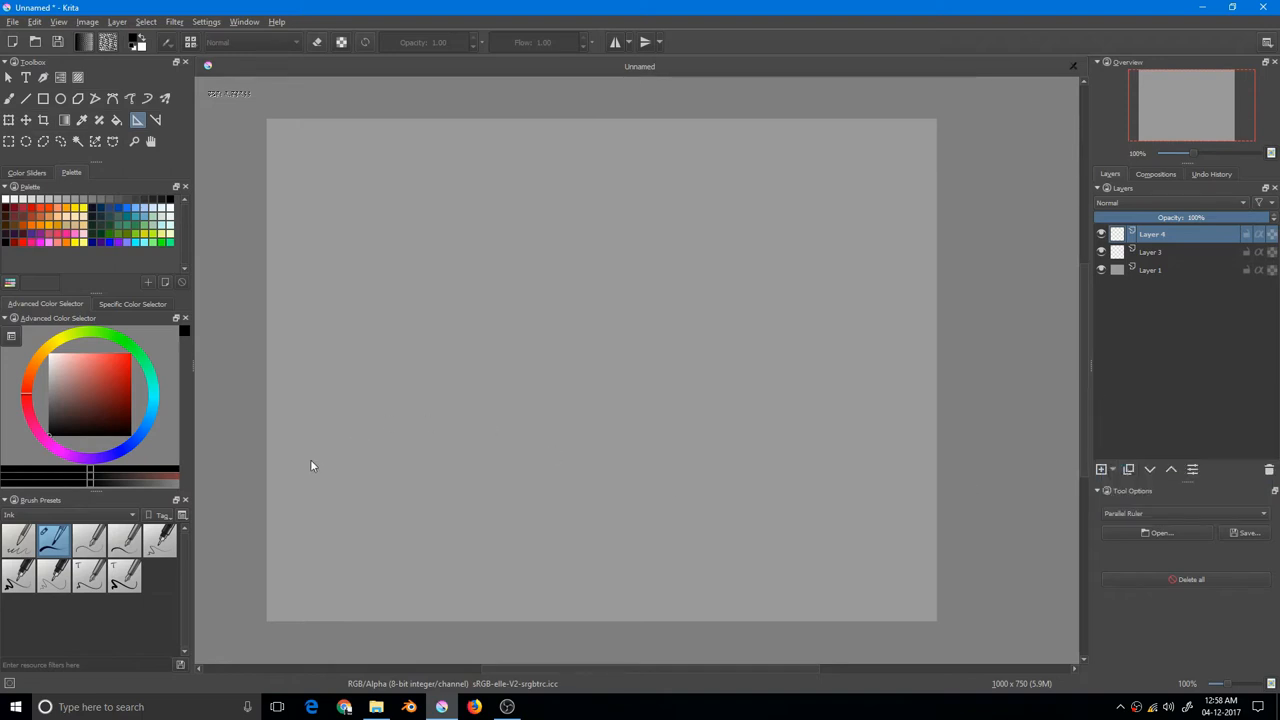
mouse_move(266, 512)
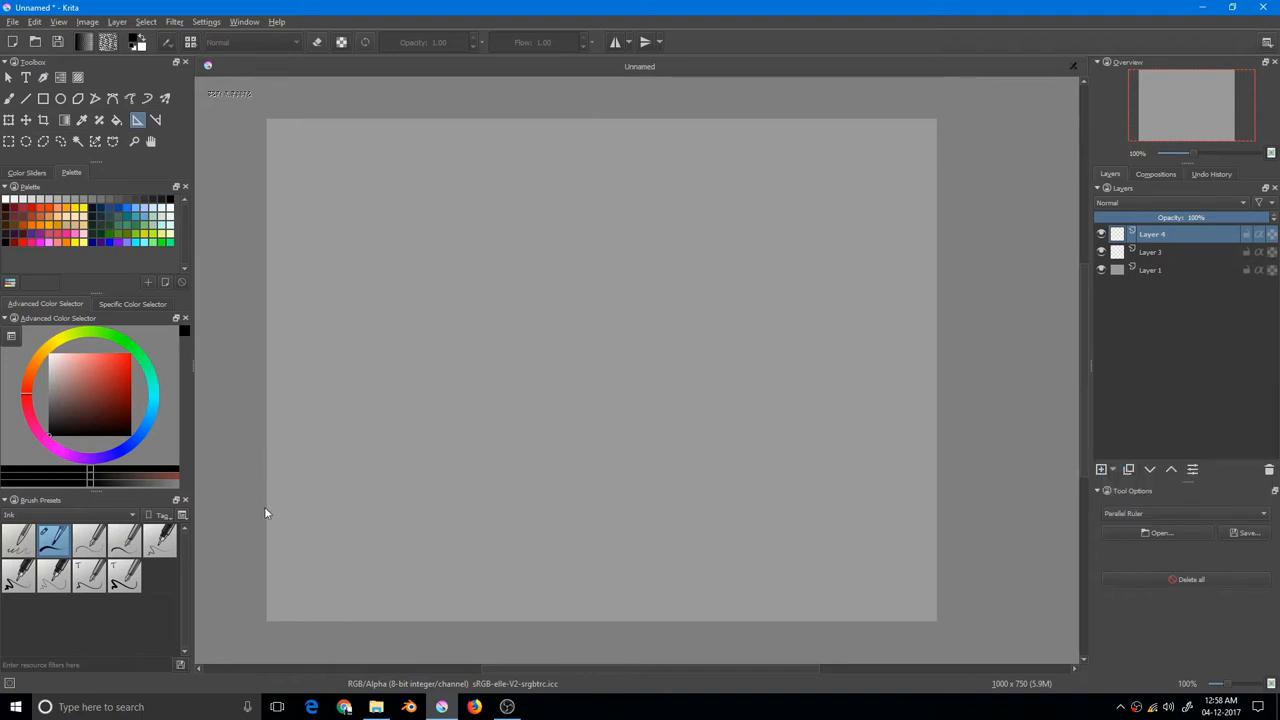
mouse_move(276, 506)
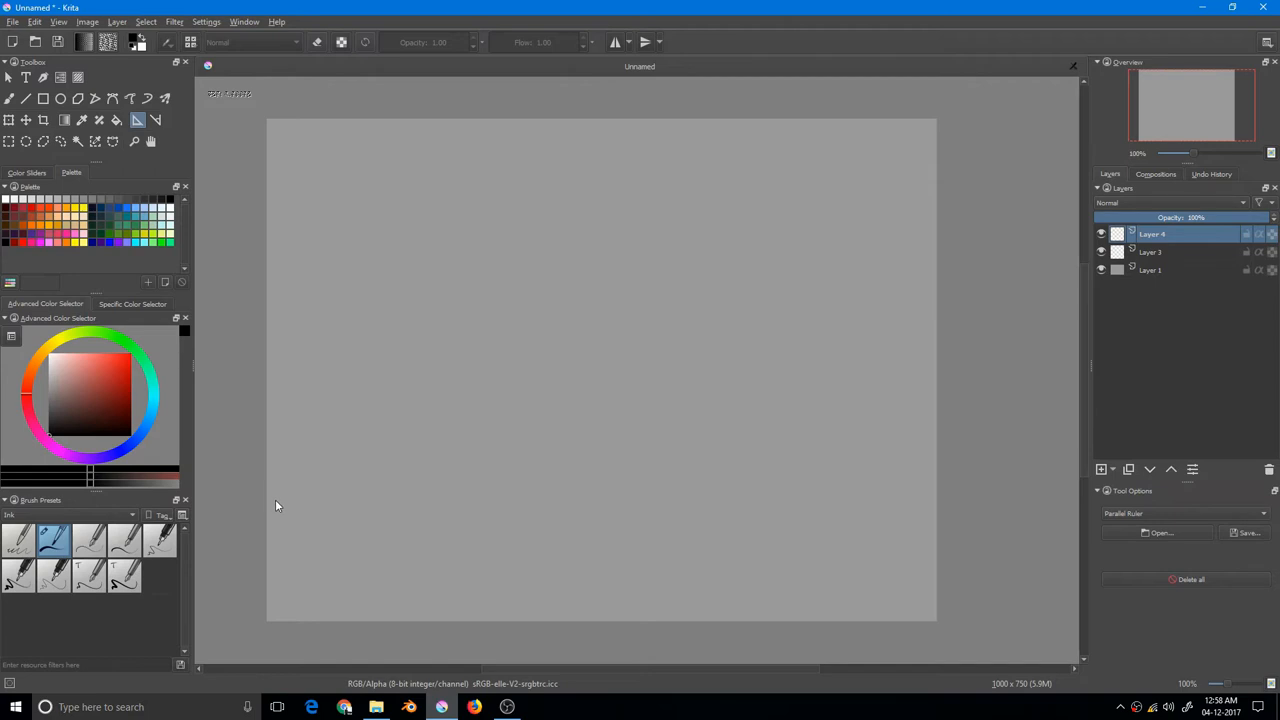
mouse_move(270, 504)
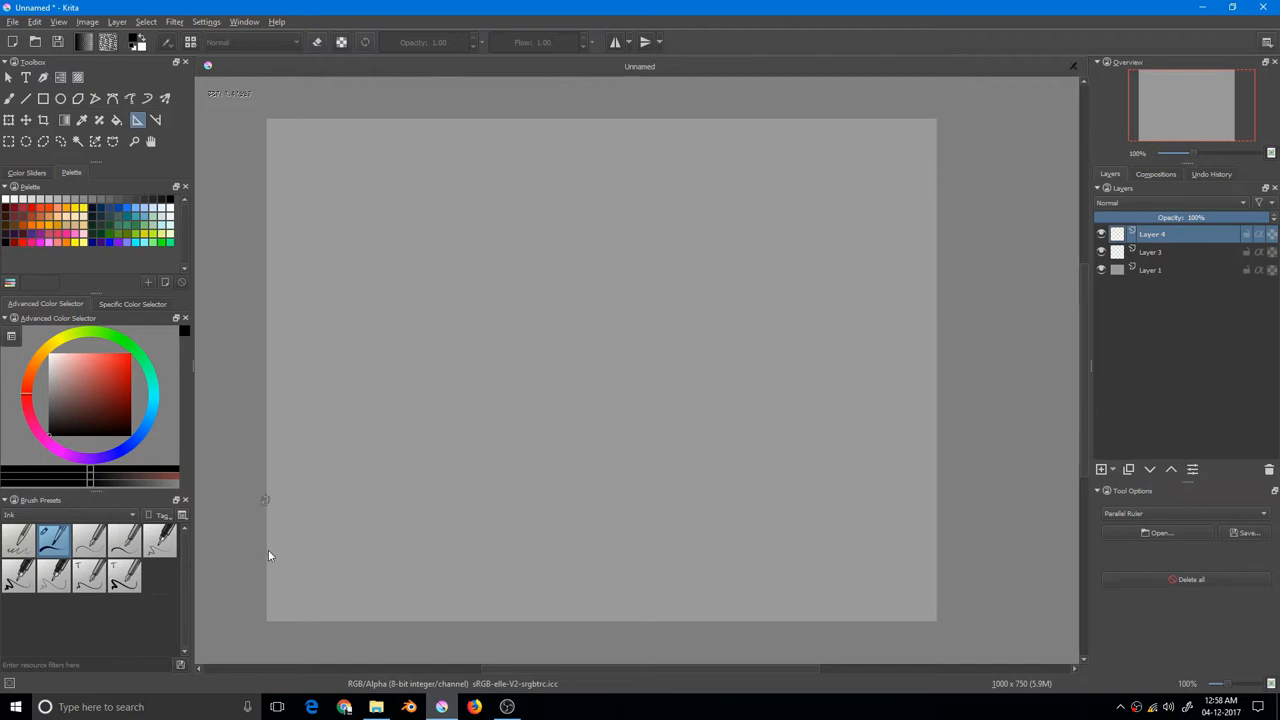
Place a parallel ruler and adjust its handles so it lies horizontally near the canvas top.
left_click_drag(264, 500, 264, 600)
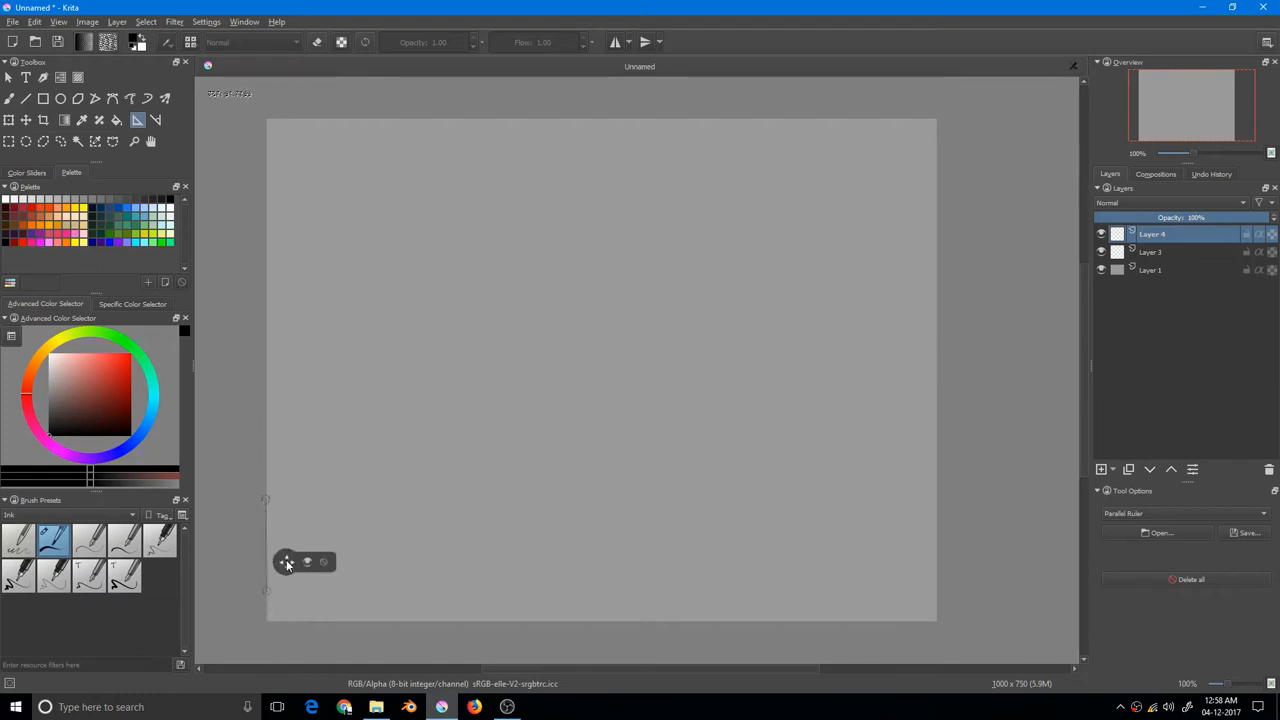
left_click_drag(308, 620, 432, 628)
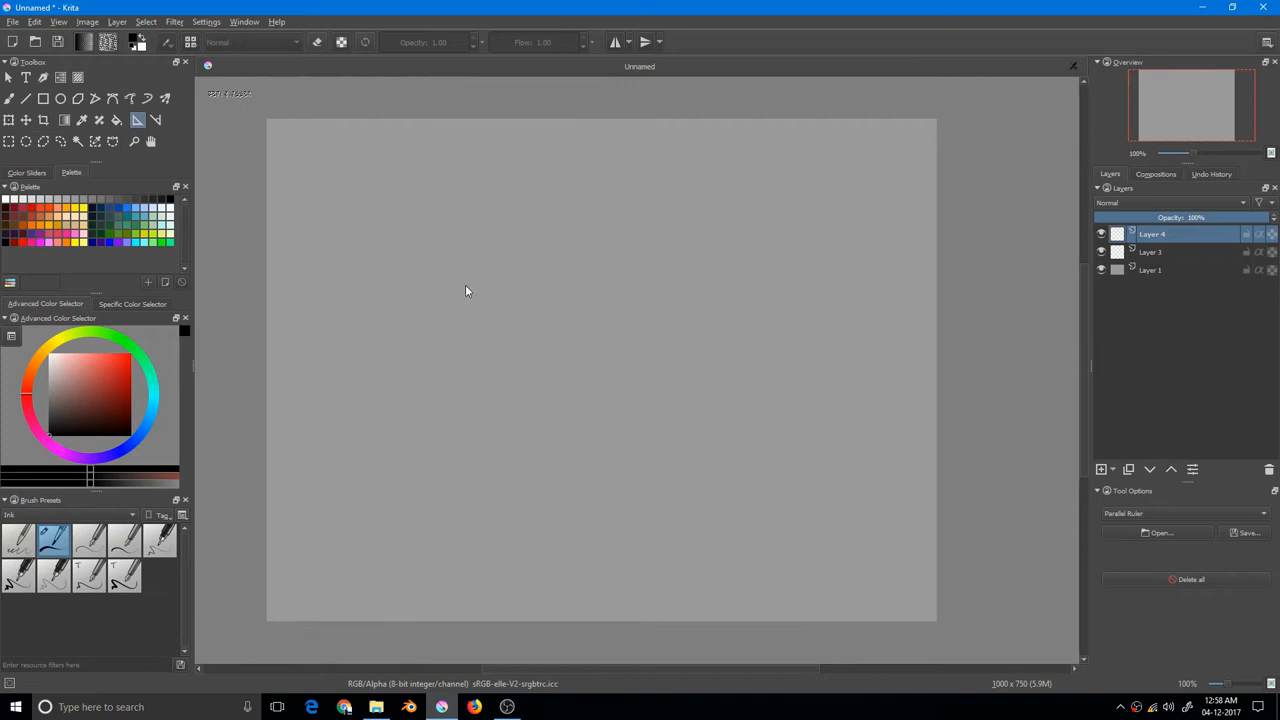
left_click_drag(448, 338, 380, 480)
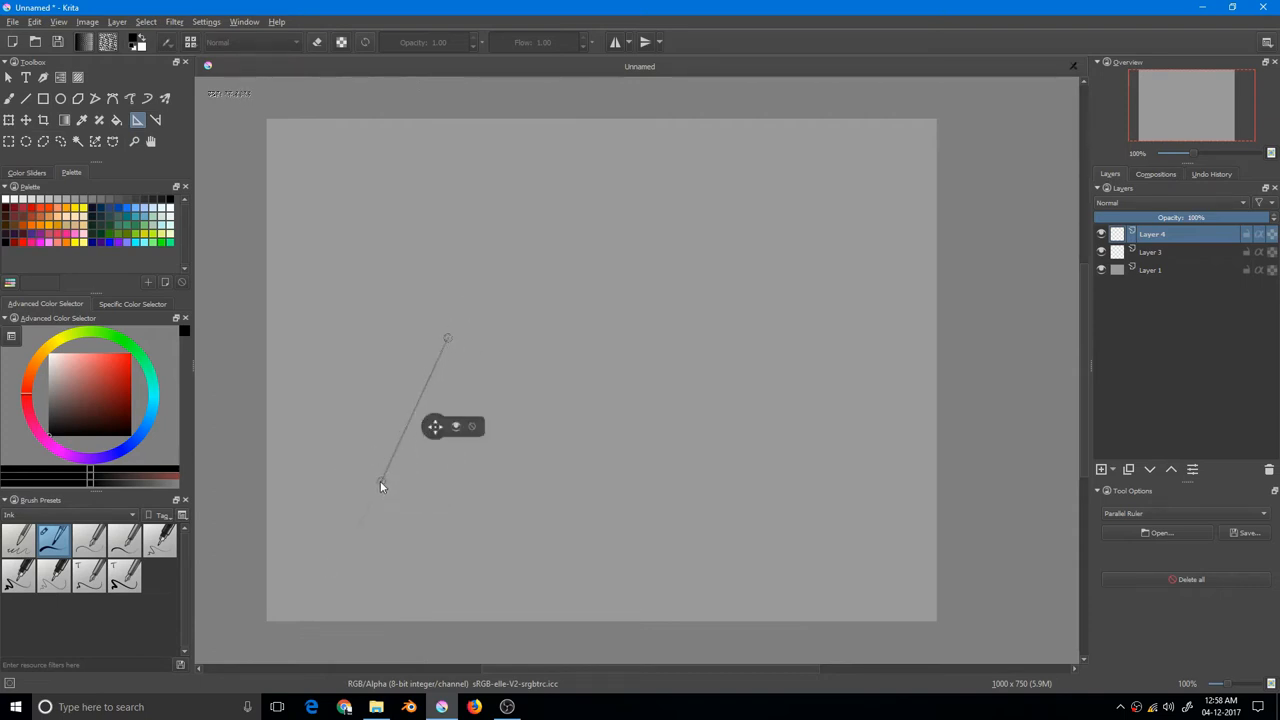
left_click_drag(380, 486, 418, 502)
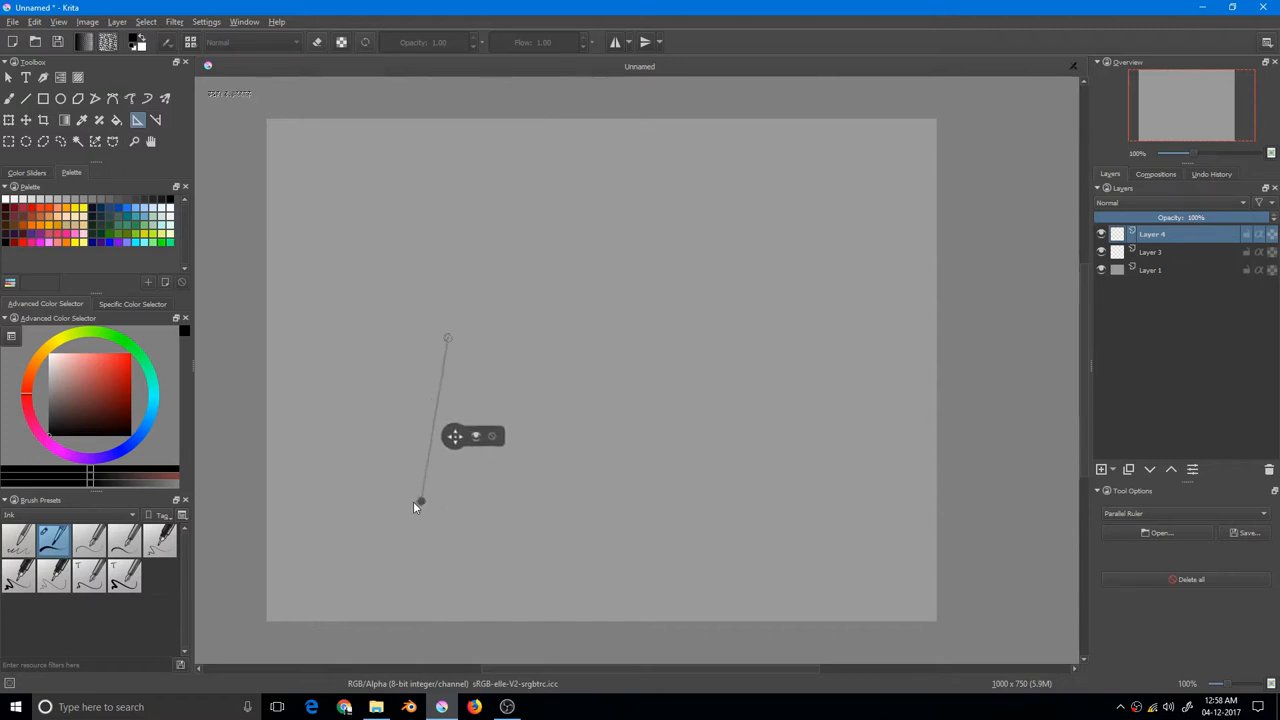
left_click_drag(420, 500, 448, 500)
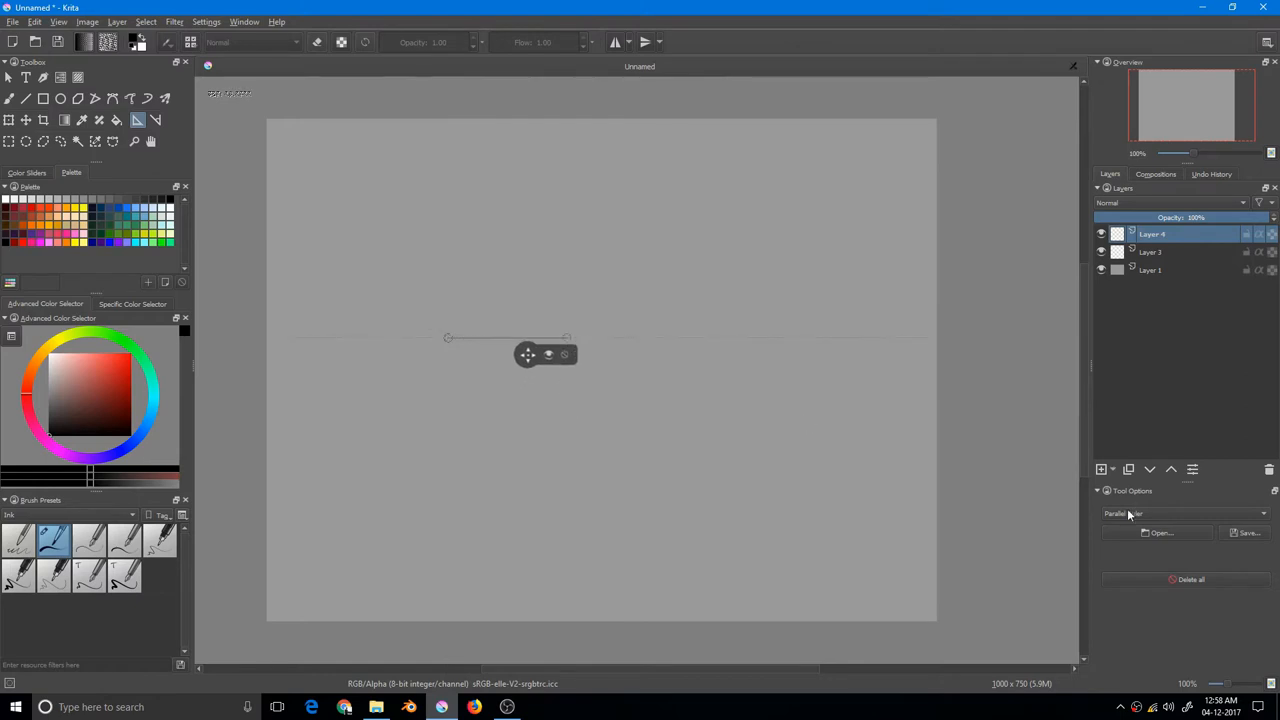
Add a curved spline assistant below the ruler, then remove all assistants with Spline still selected.
left_click(1184, 512)
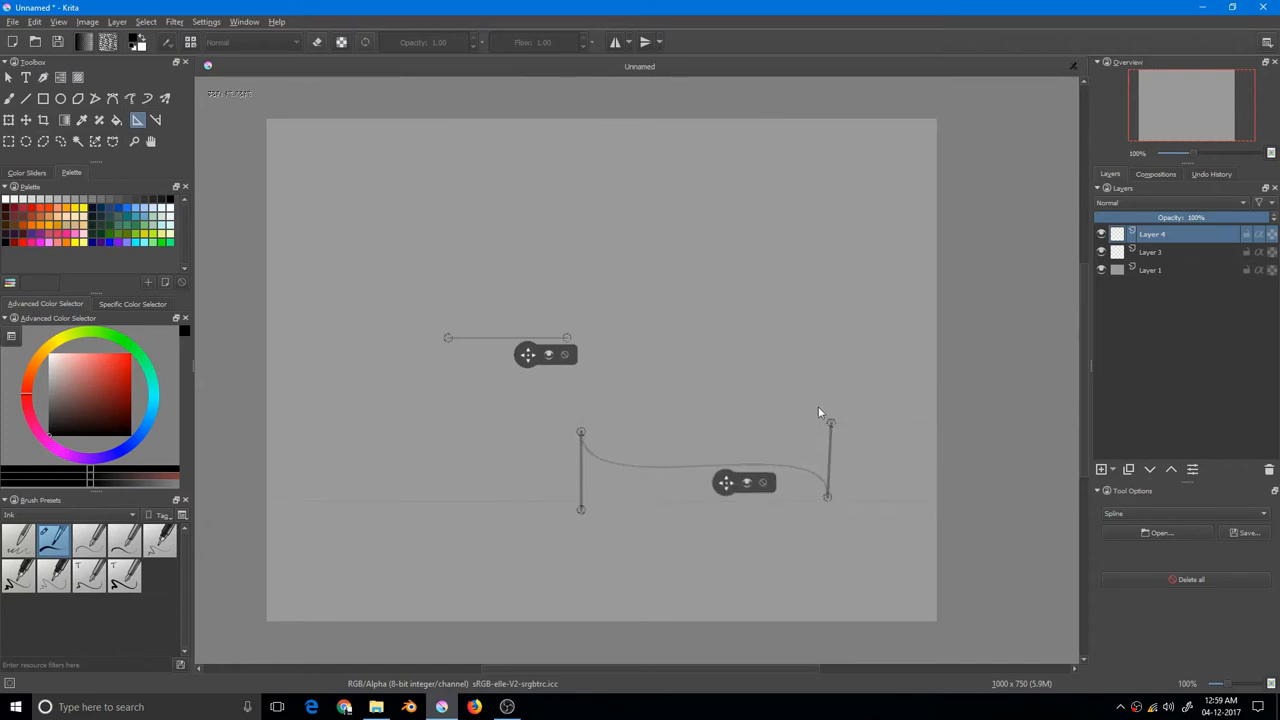
left_click_drag(830, 424, 890, 458)
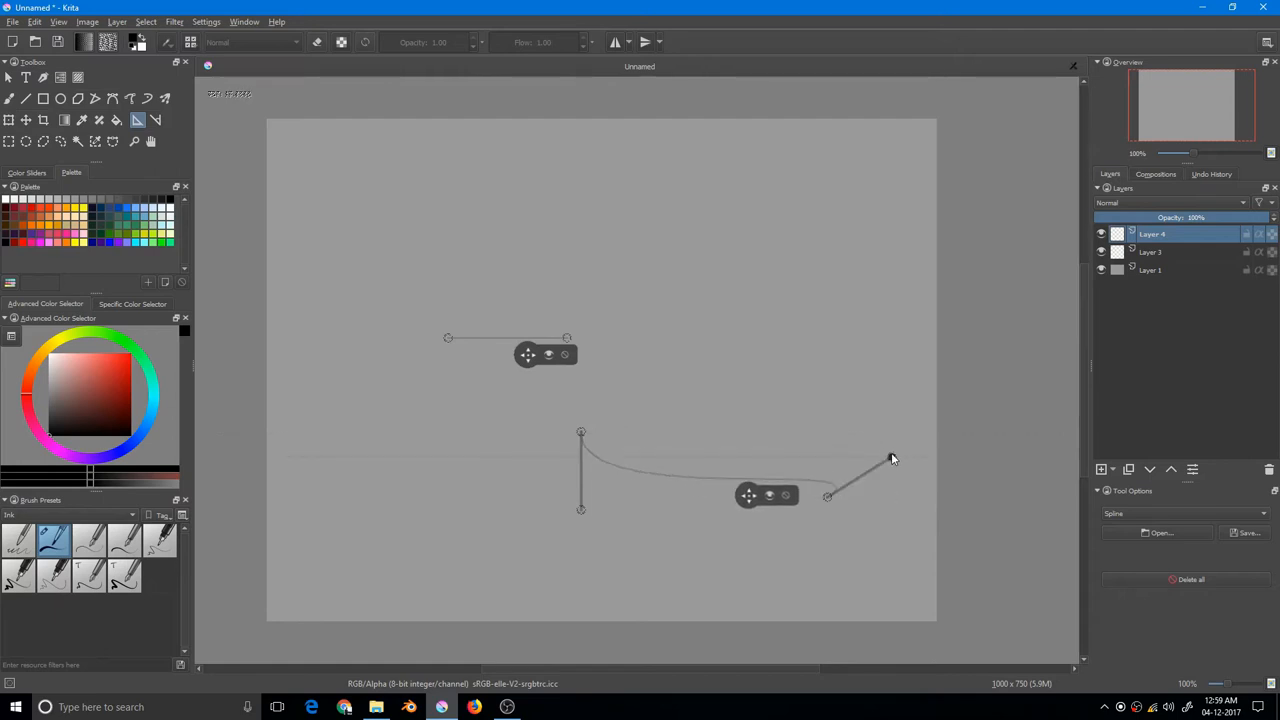
left_click_drag(892, 458, 836, 420)
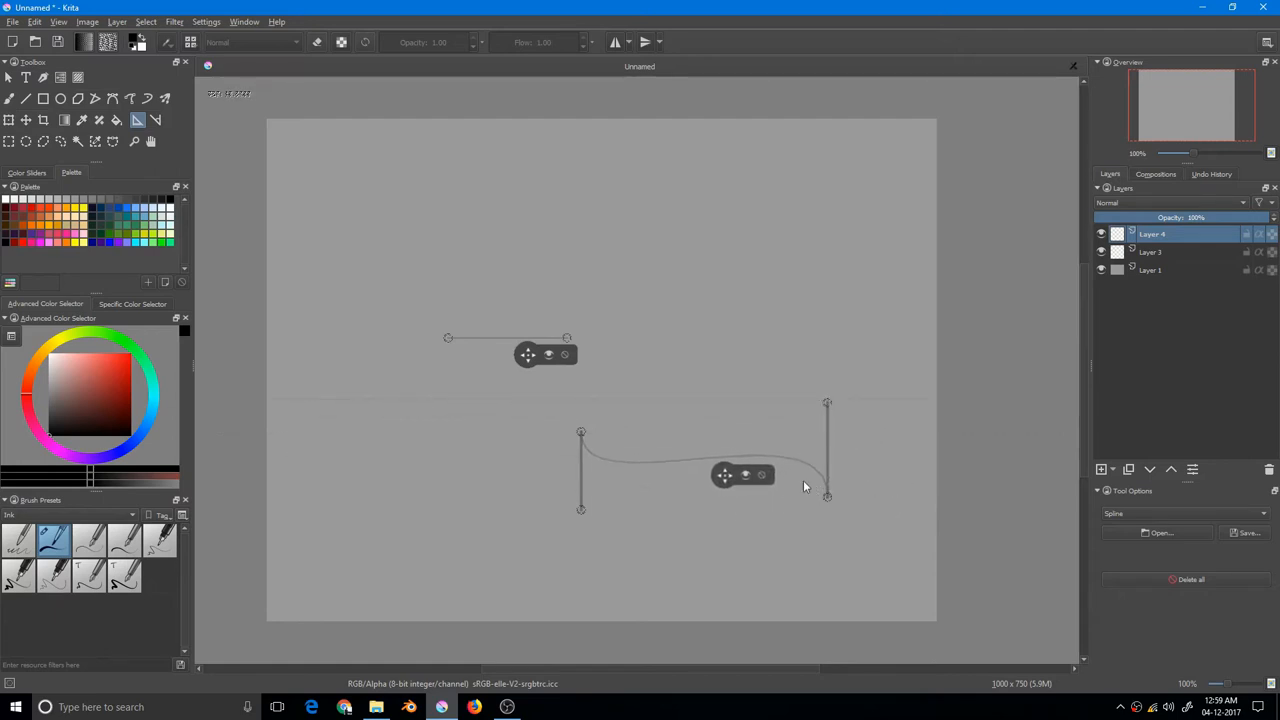
left_click(1184, 512)
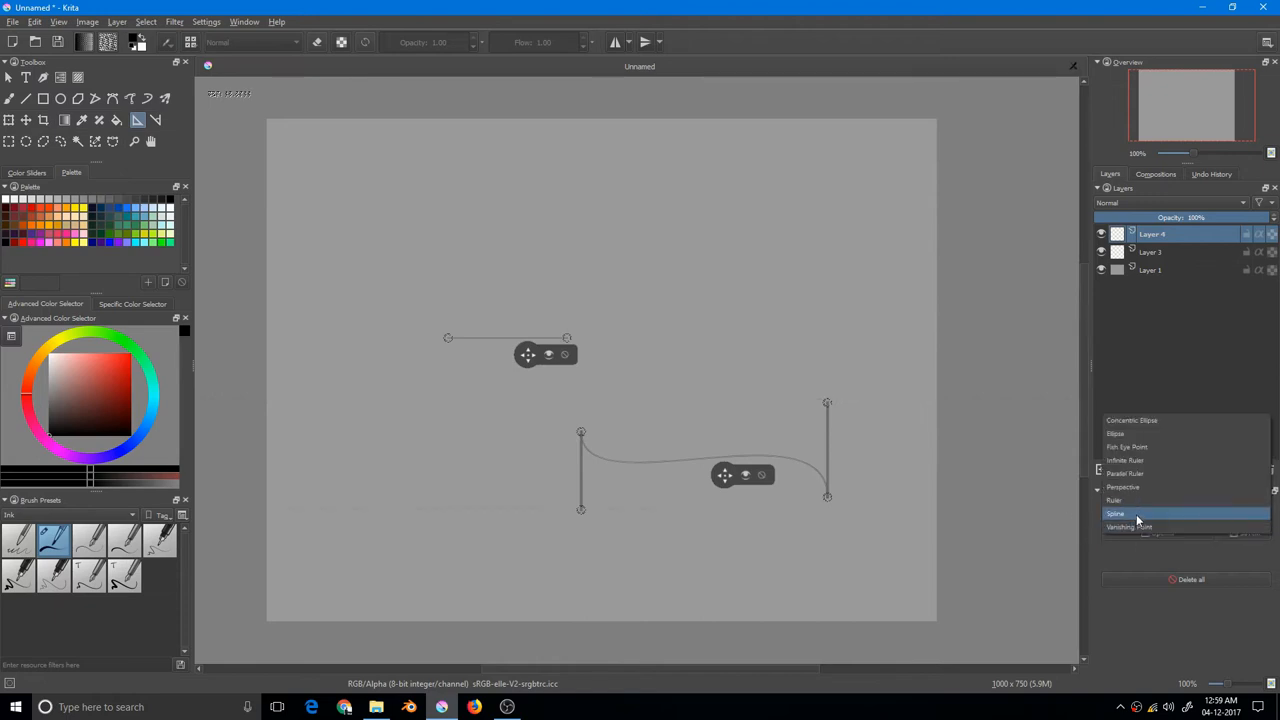
left_click(1116, 512)
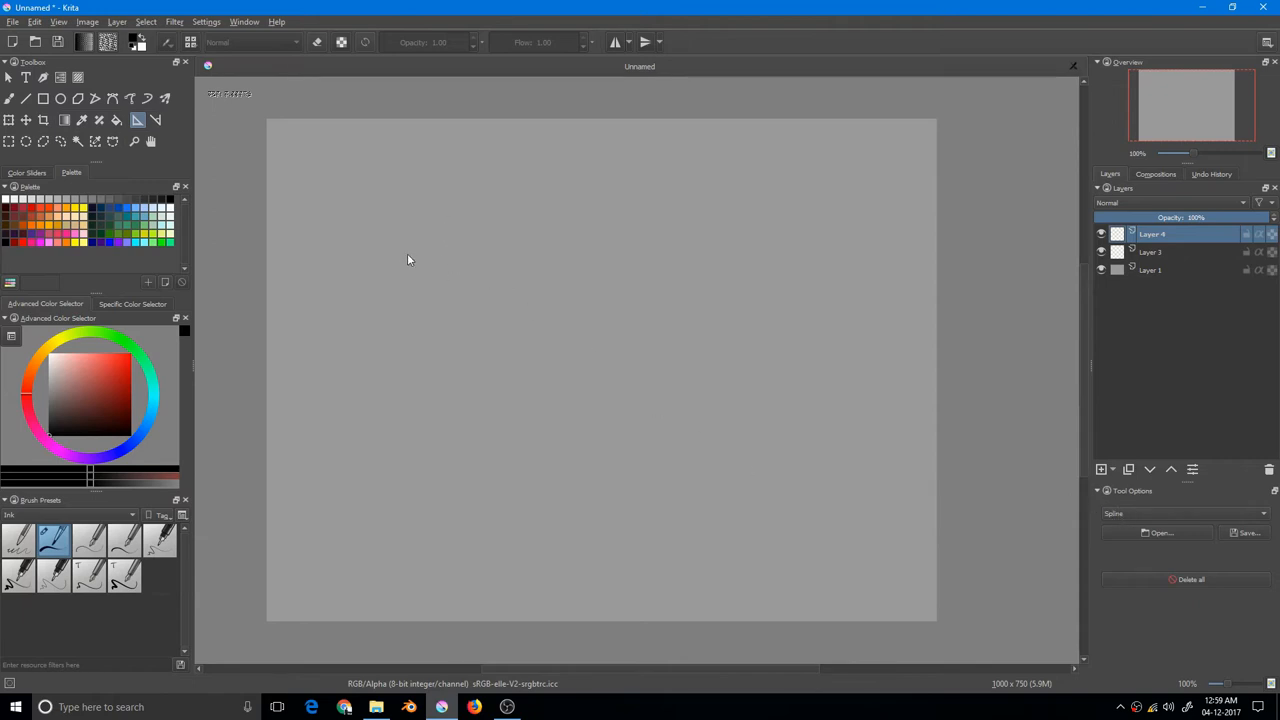
left_click_drag(400, 248, 500, 372)
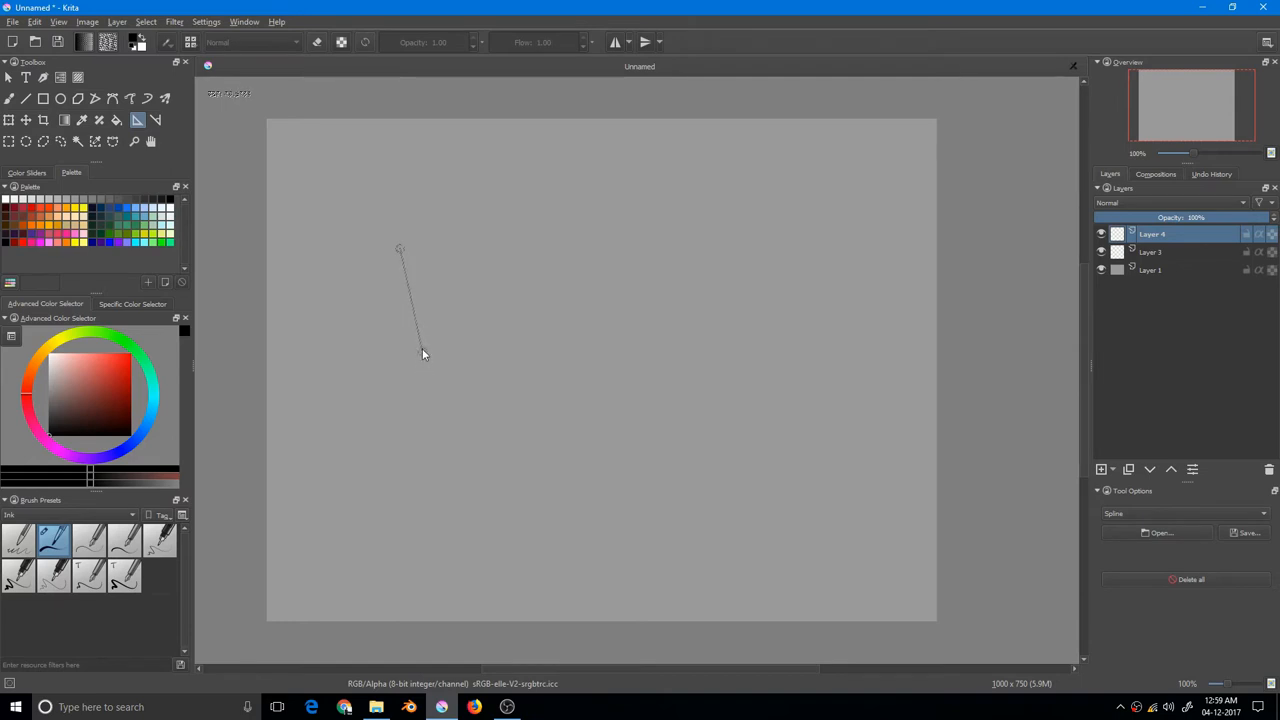
left_click(548, 332)
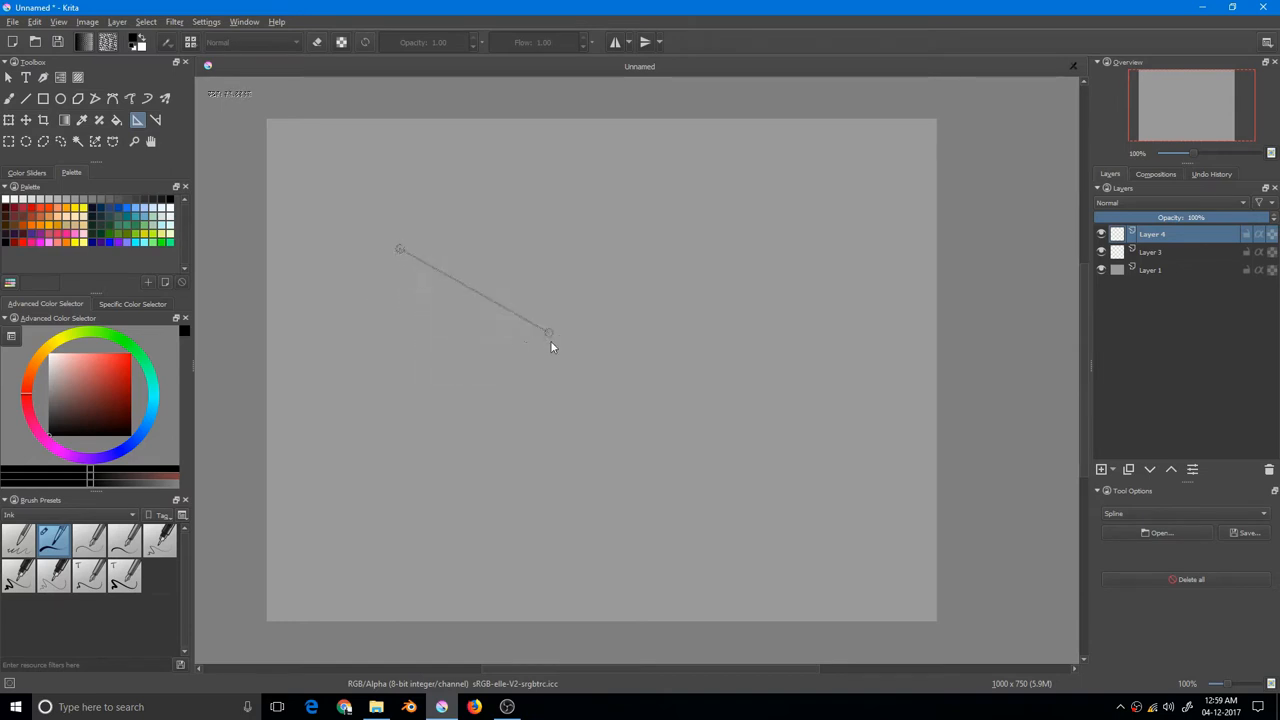
left_click_drag(548, 332, 608, 336)
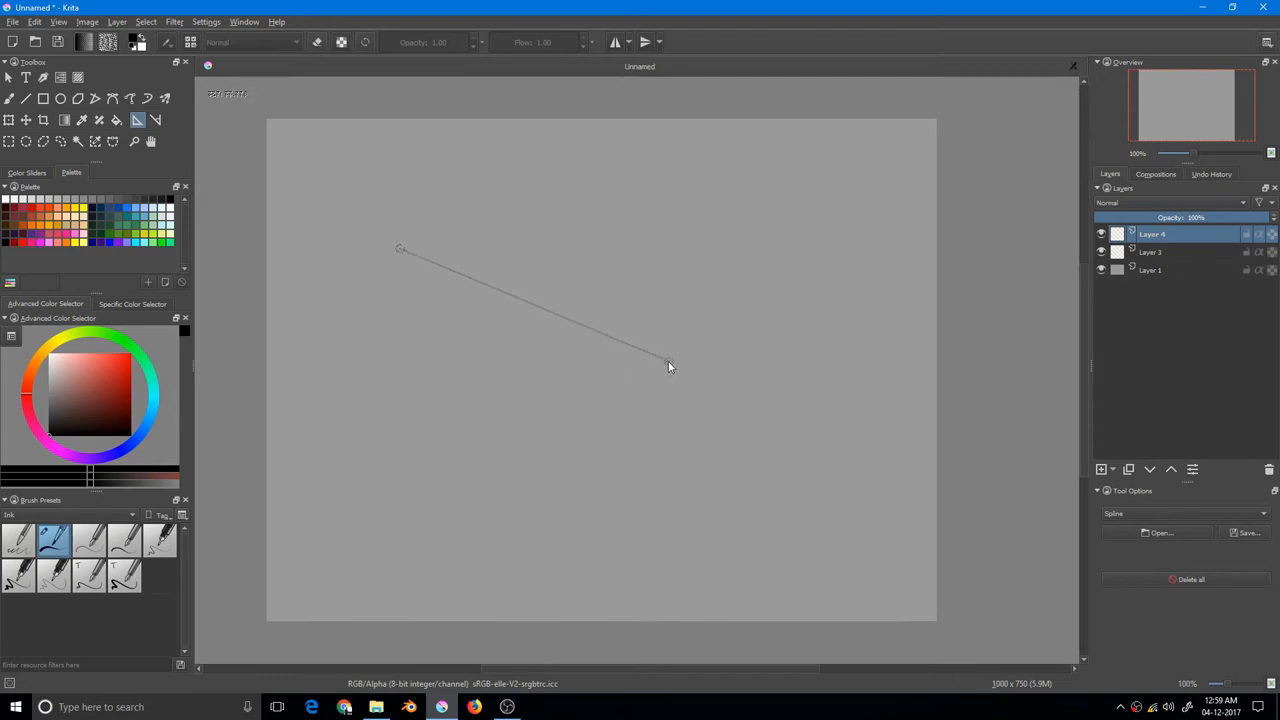
left_click_drag(670, 364, 404, 452)
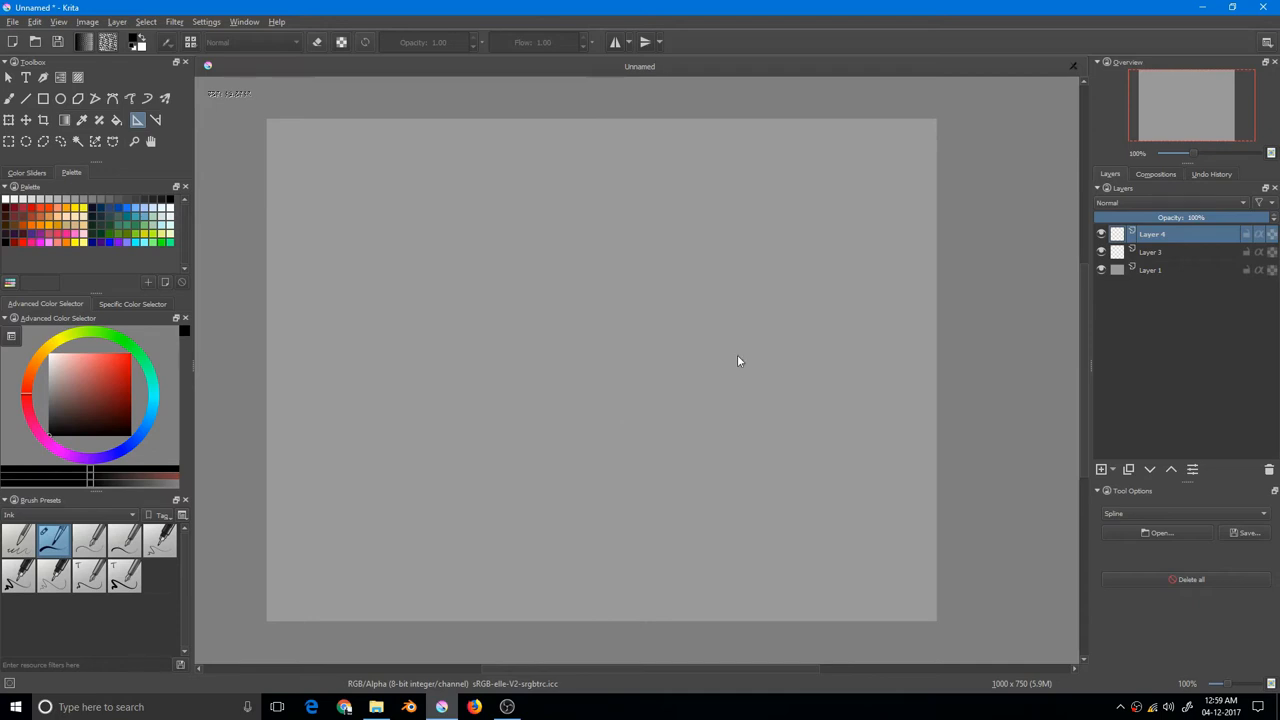
mouse_move(548, 164)
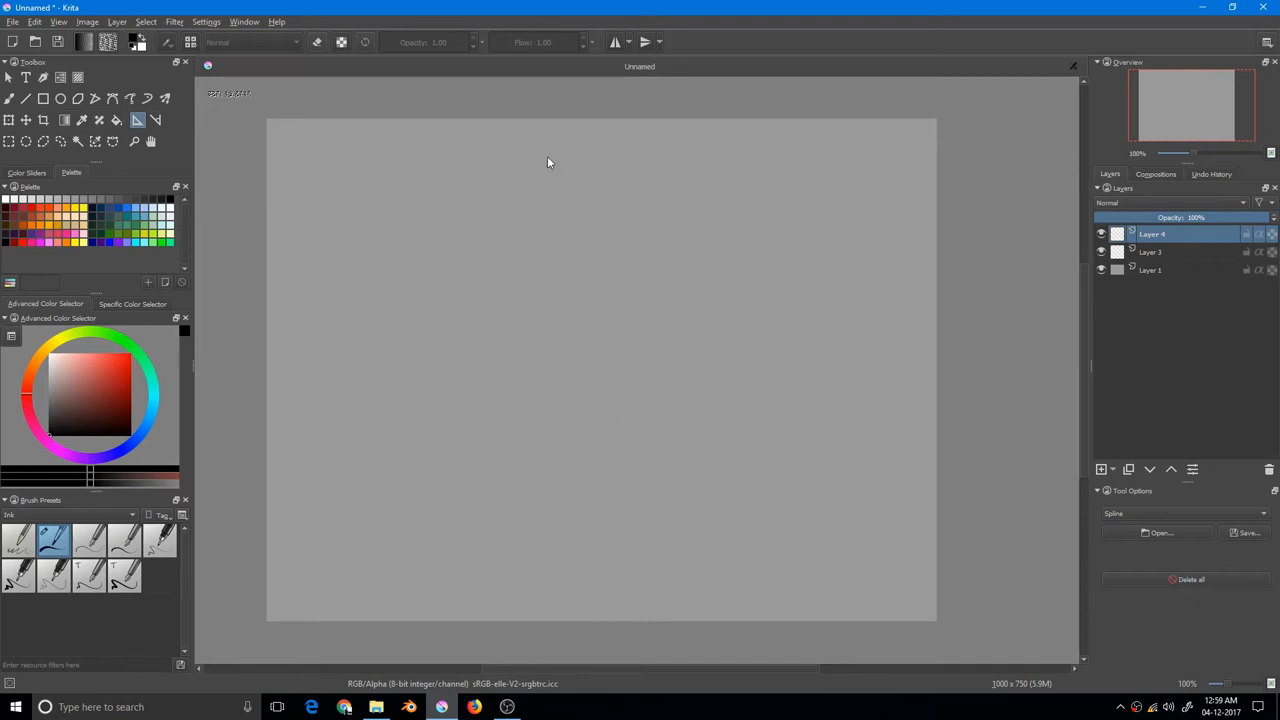
mouse_move(592, 284)
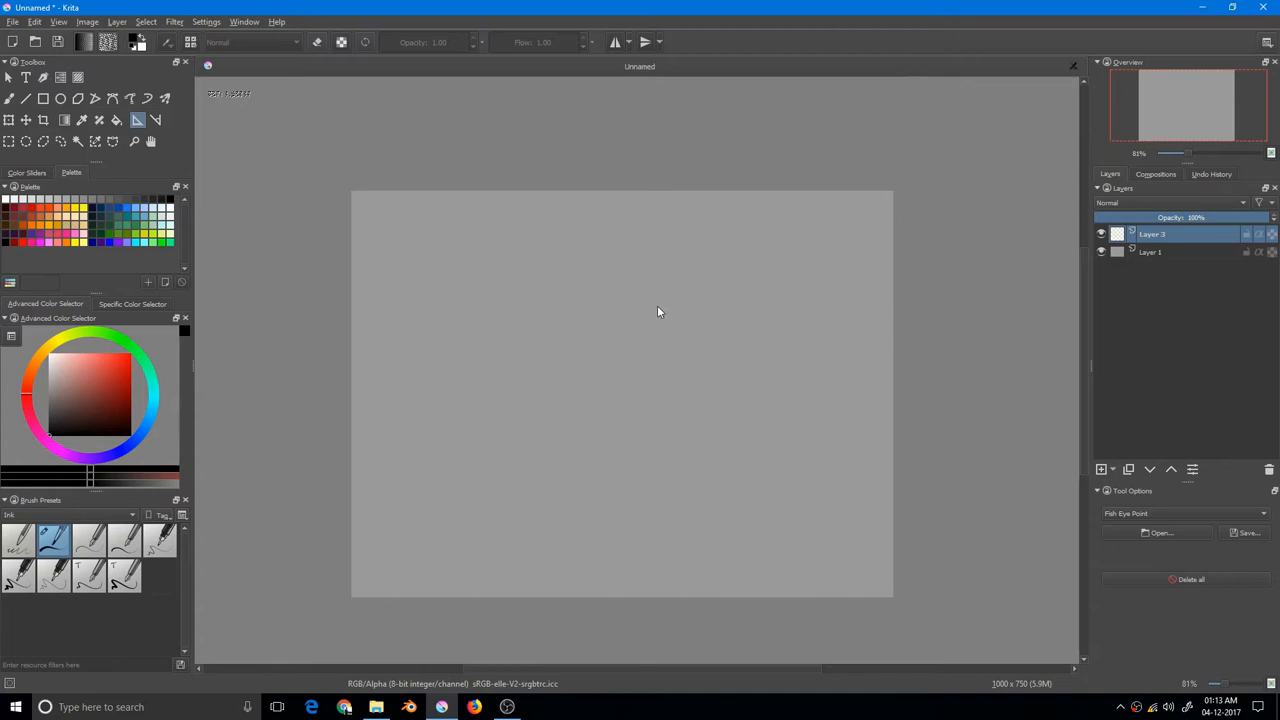
mouse_move(1148, 492)
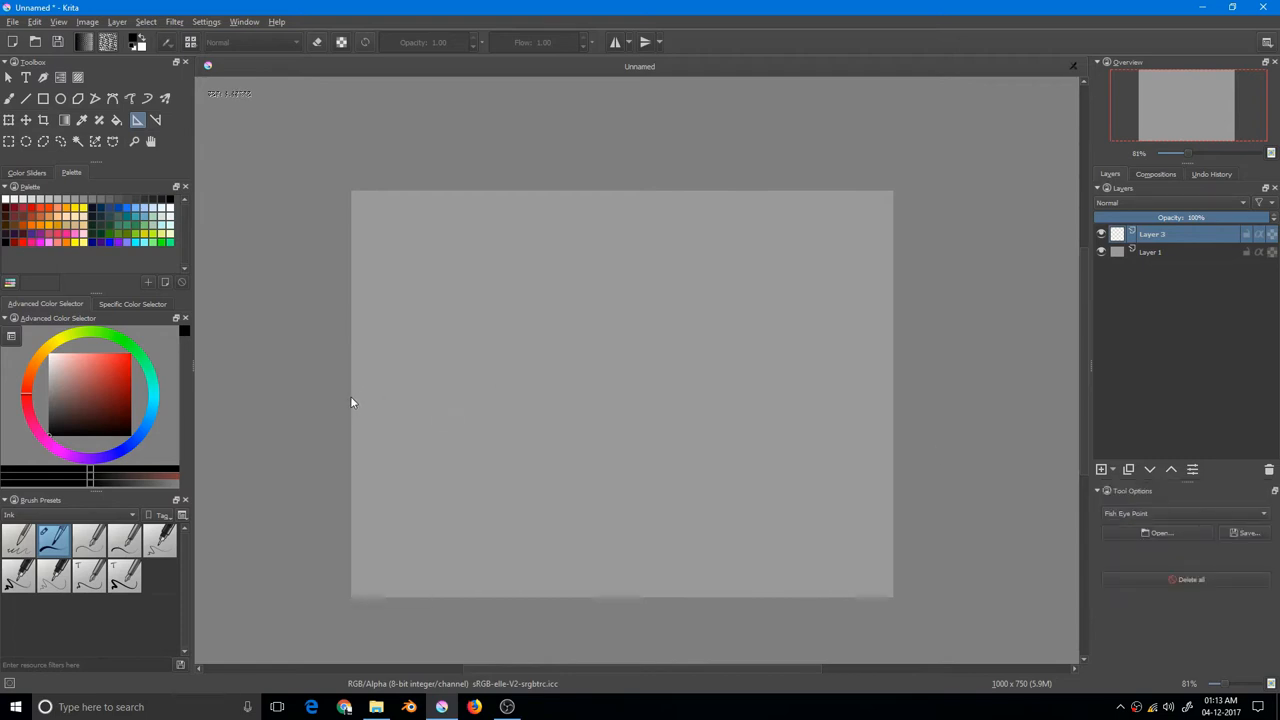
Drag out the fisheye guide's horizon axis and widen its ellipse to span the canvas.
left_click_drag(352, 398, 548, 362)
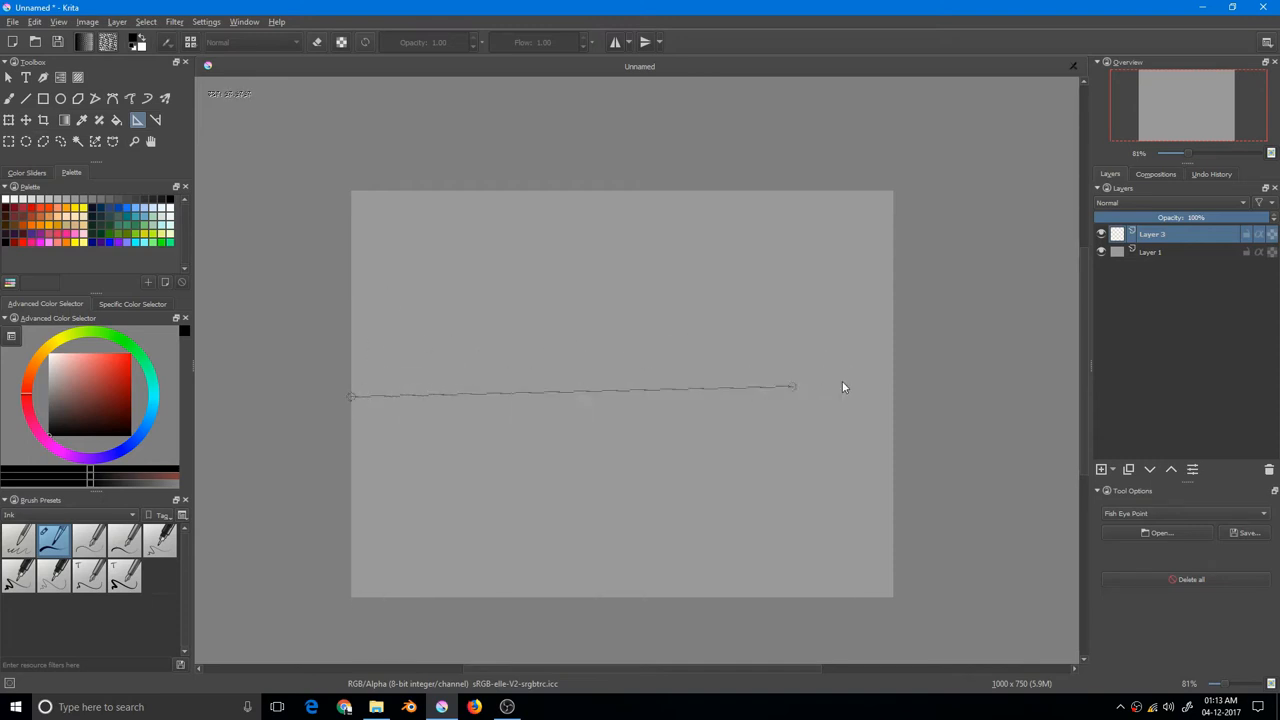
left_click_drag(792, 388, 892, 396)
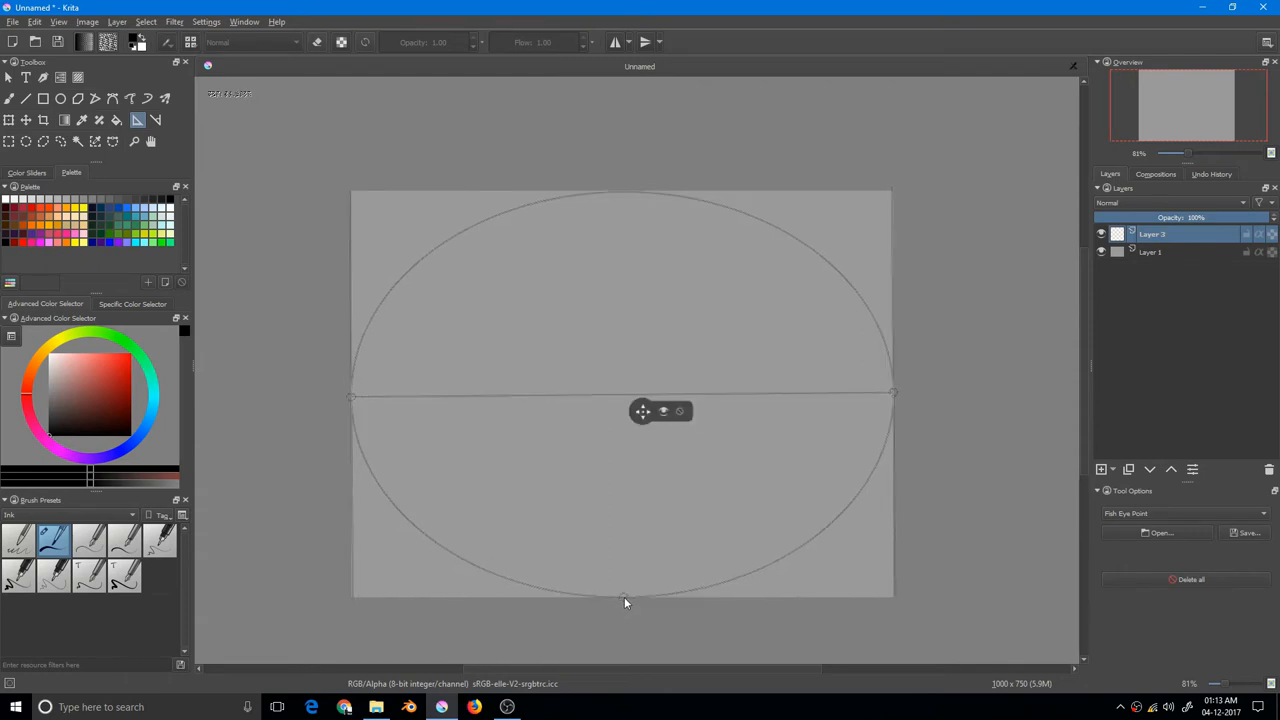
mouse_move(628, 560)
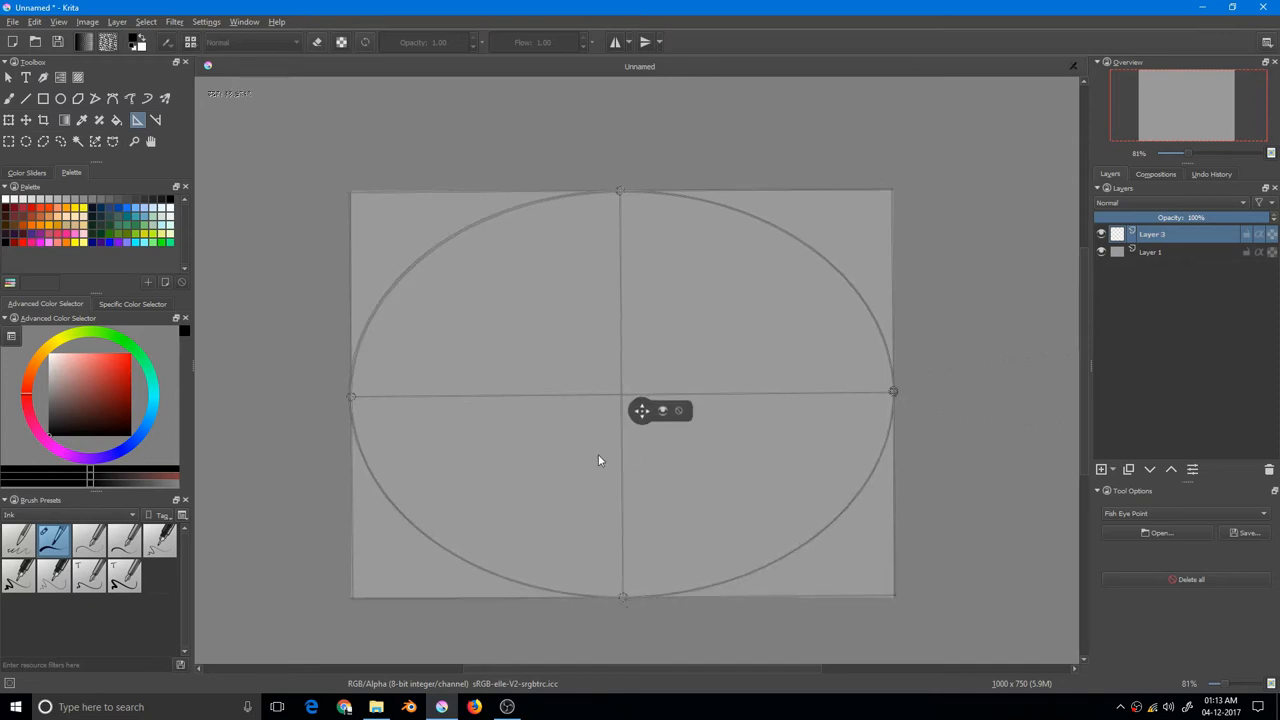
mouse_move(1150, 552)
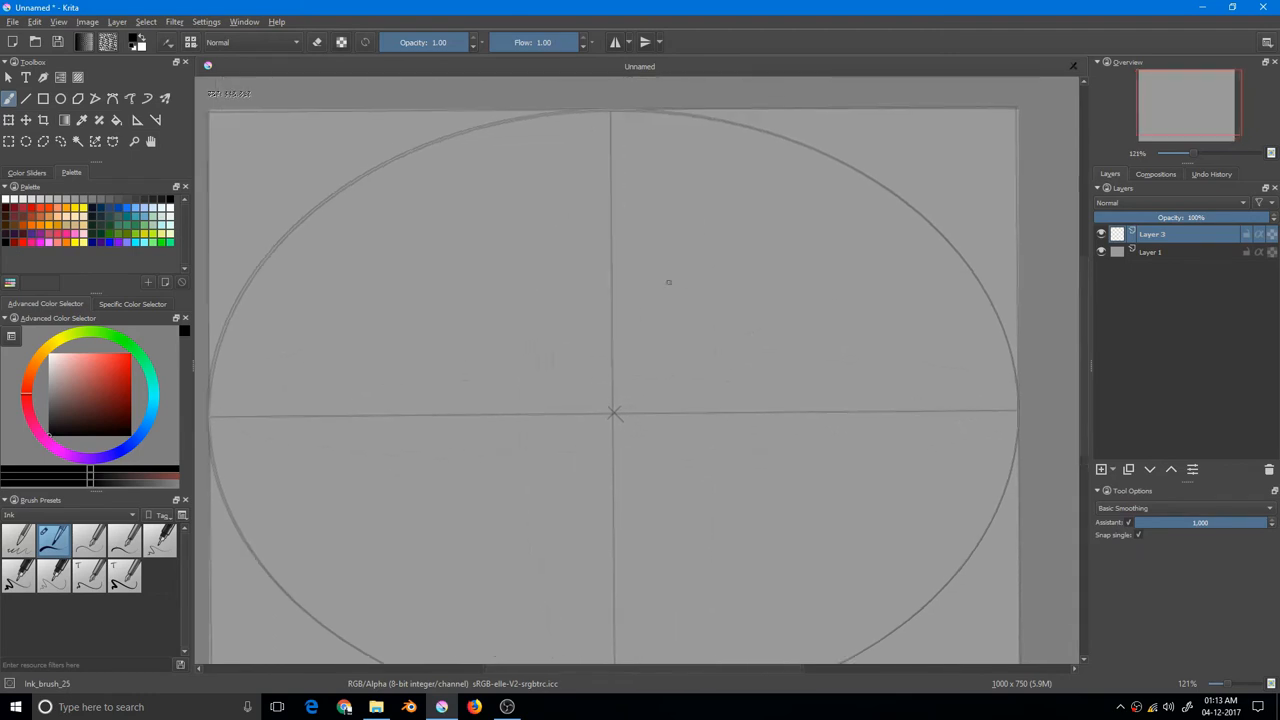
Draw the converging upper wall lines and short vertical edges around the corridor's centre.
left_click_drag(640, 350, 718, 140)
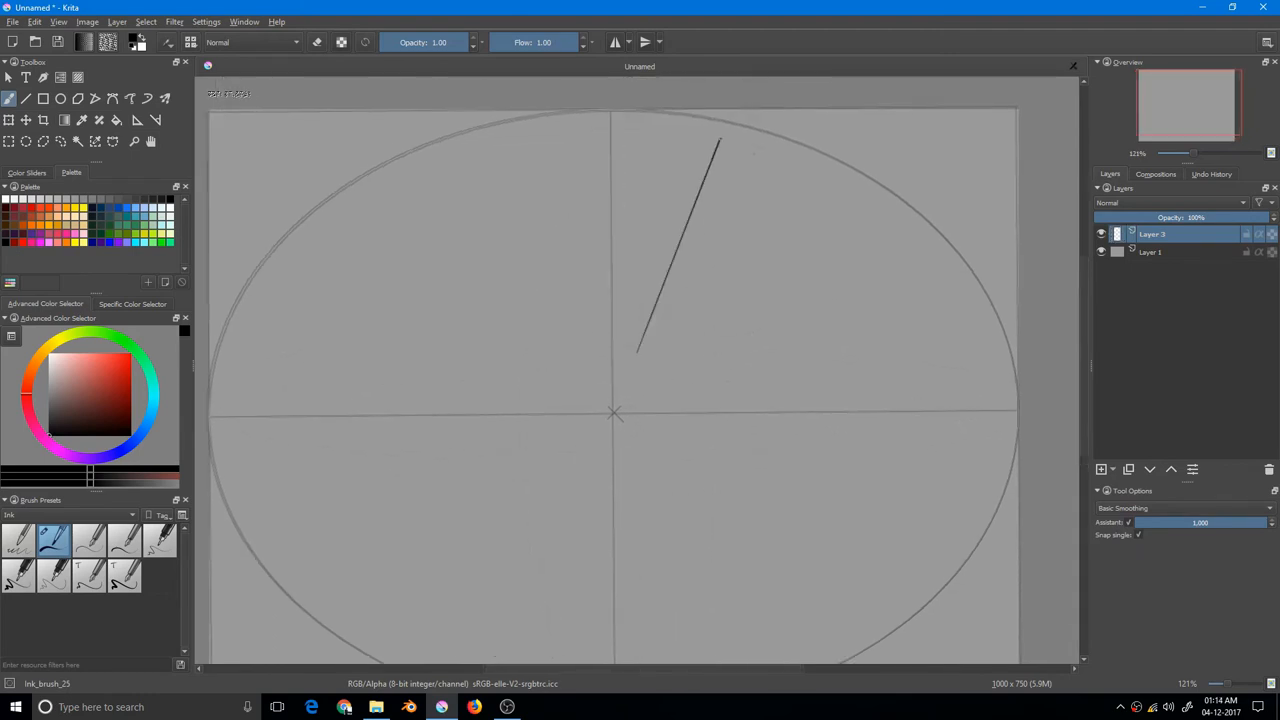
left_click_drag(548, 248, 588, 352)
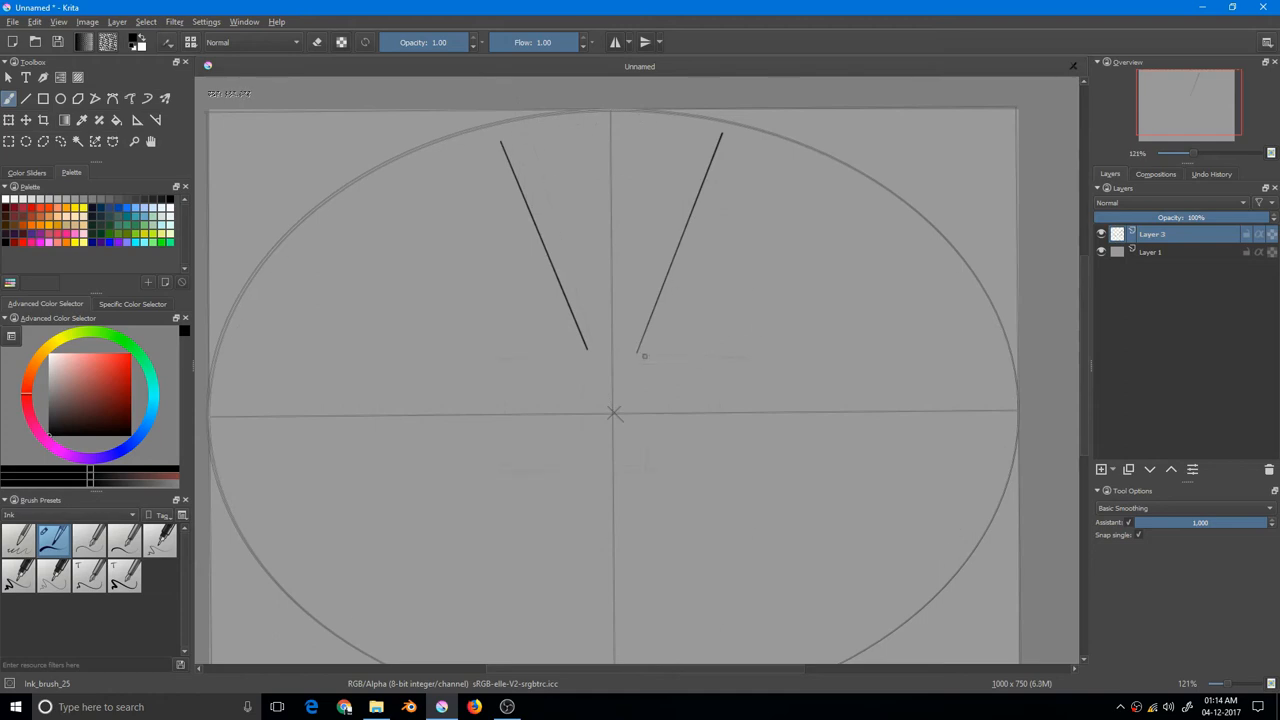
left_click_drag(636, 360, 636, 458)
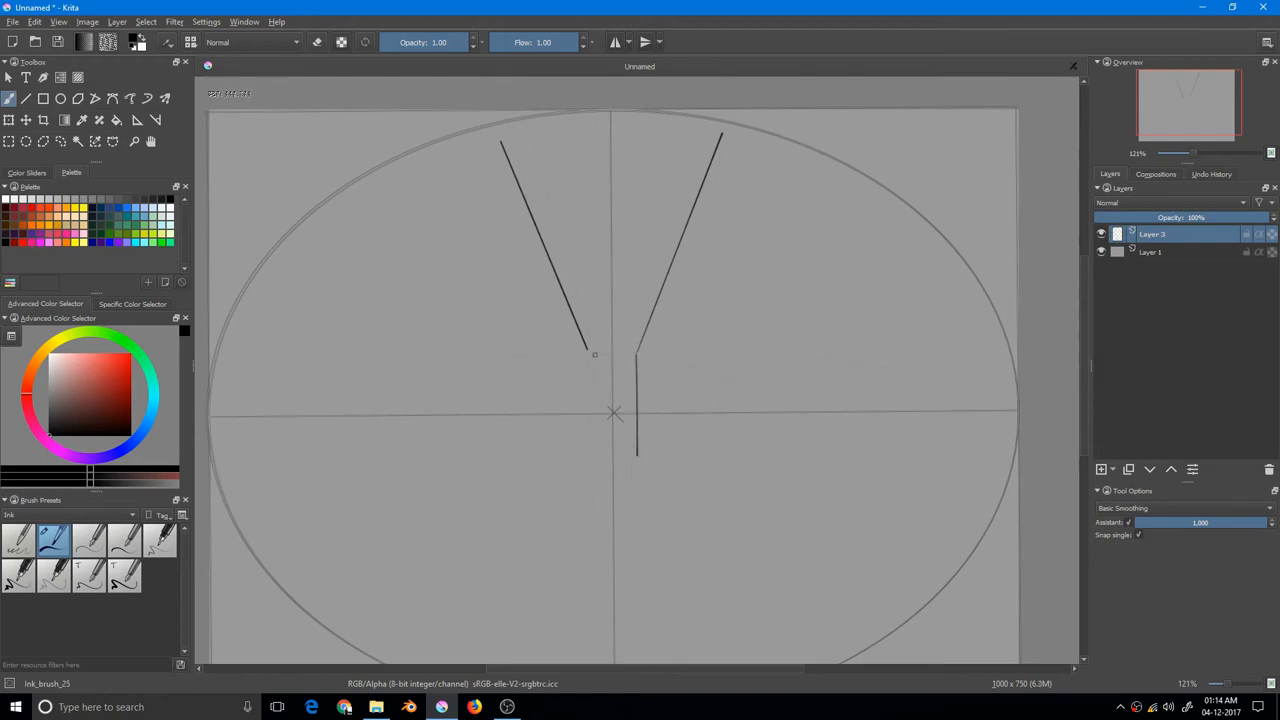
left_click_drag(596, 356, 584, 460)
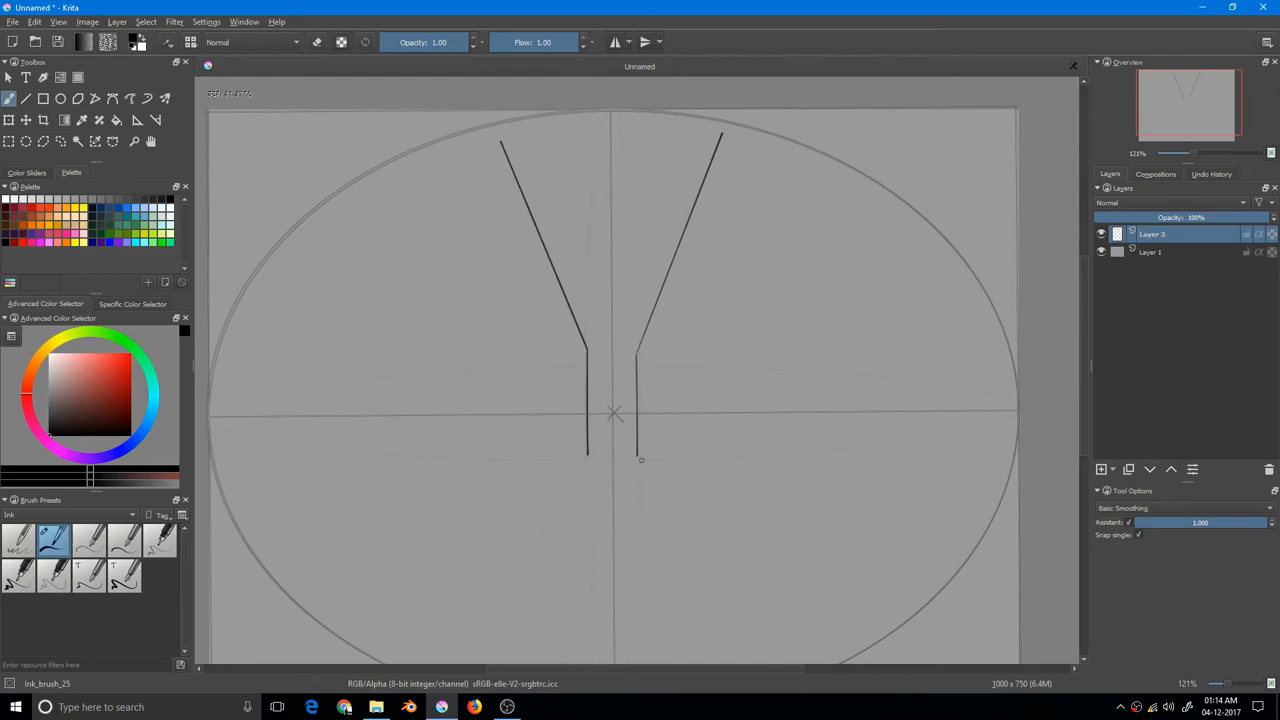
scroll("down", 3)
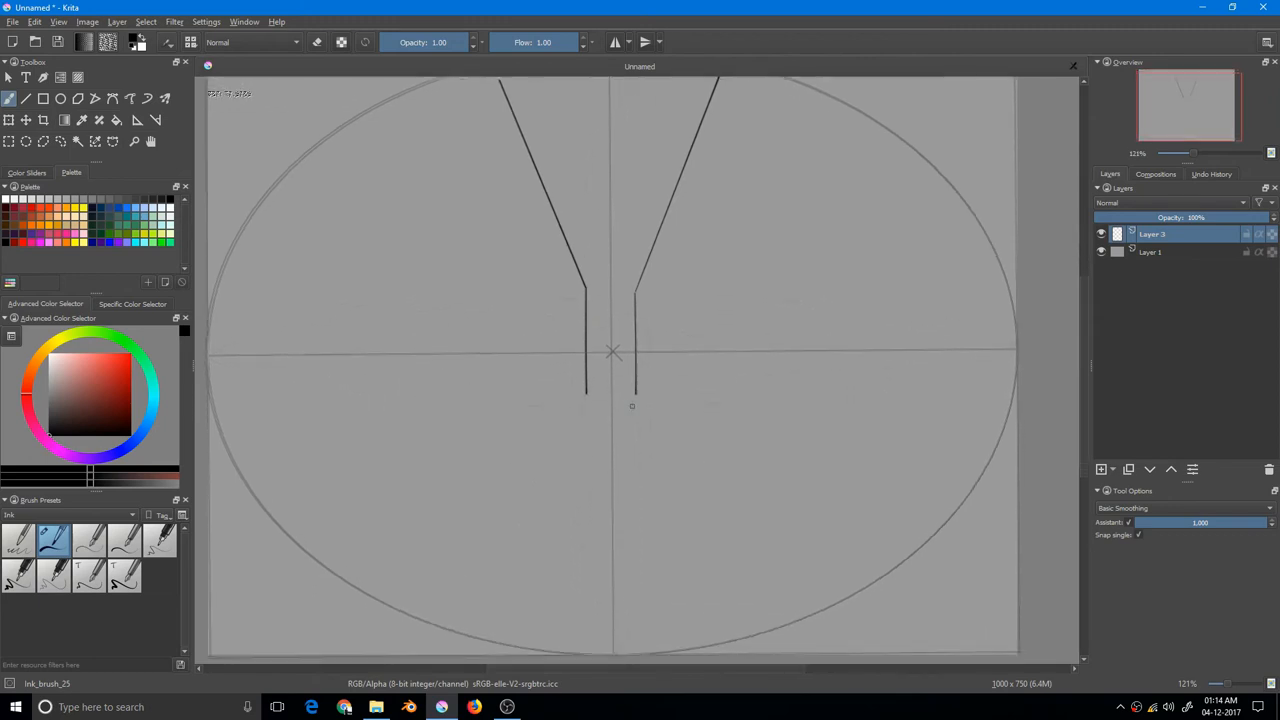
left_click_drag(632, 408, 698, 512)
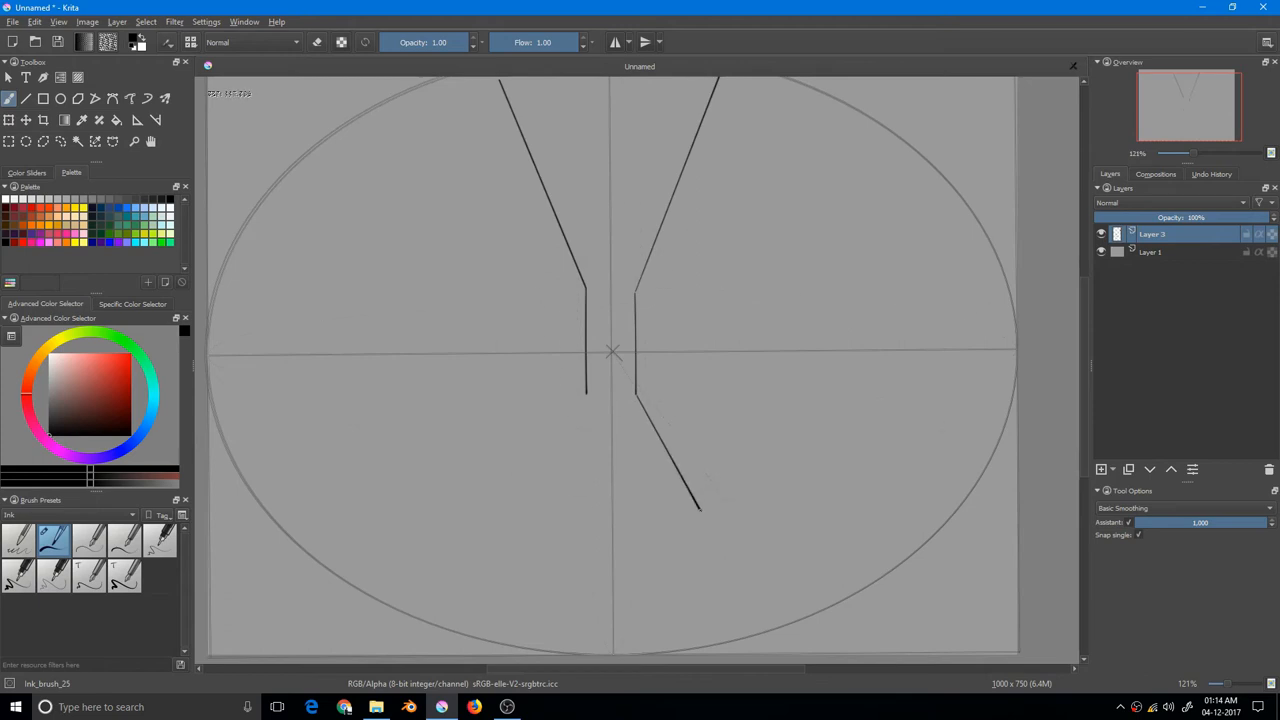
Draw the right curved corner line plus the right ceiling and floor curves.
left_click_drag(720, 310, 700, 516)
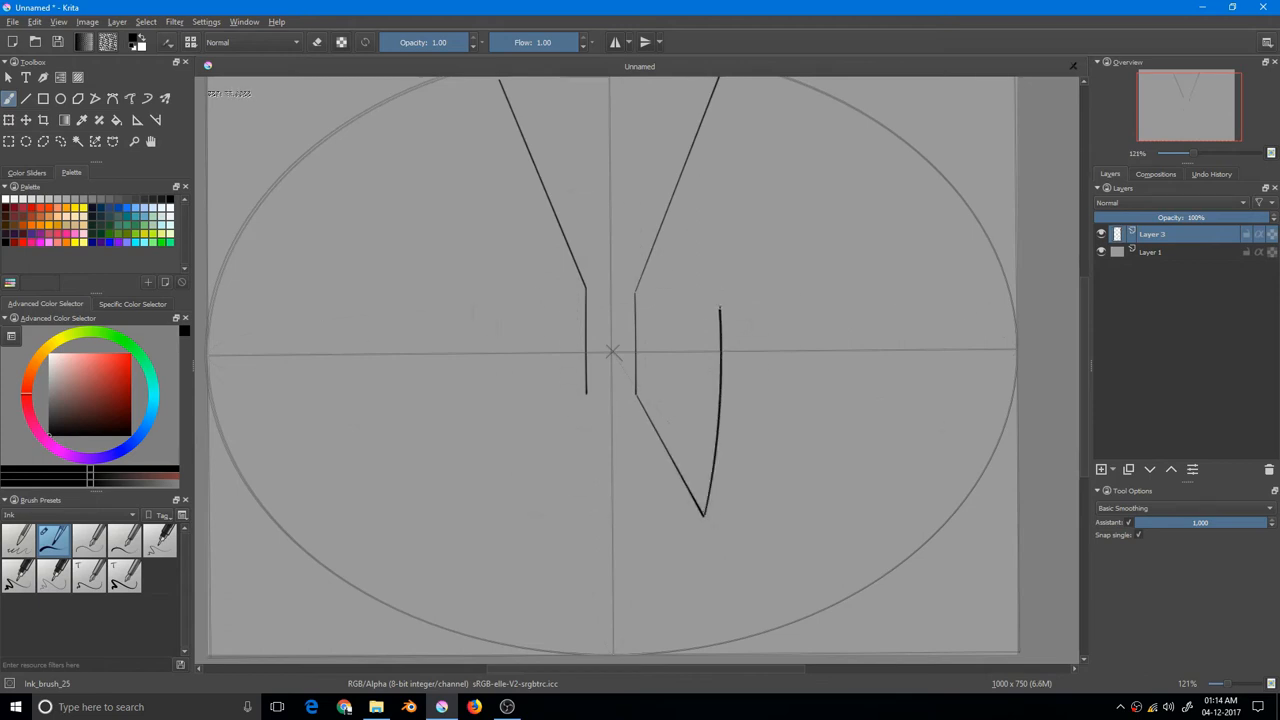
left_click_drag(696, 150, 720, 310)
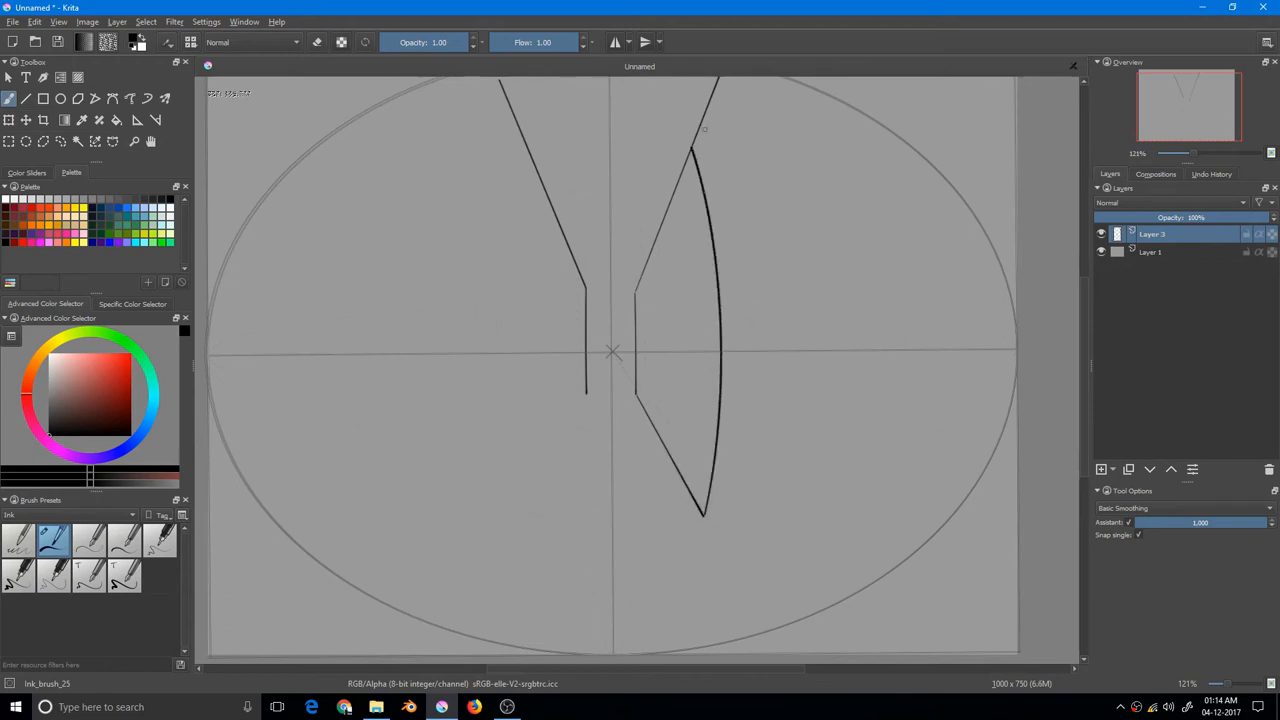
left_click_drag(696, 144, 884, 192)
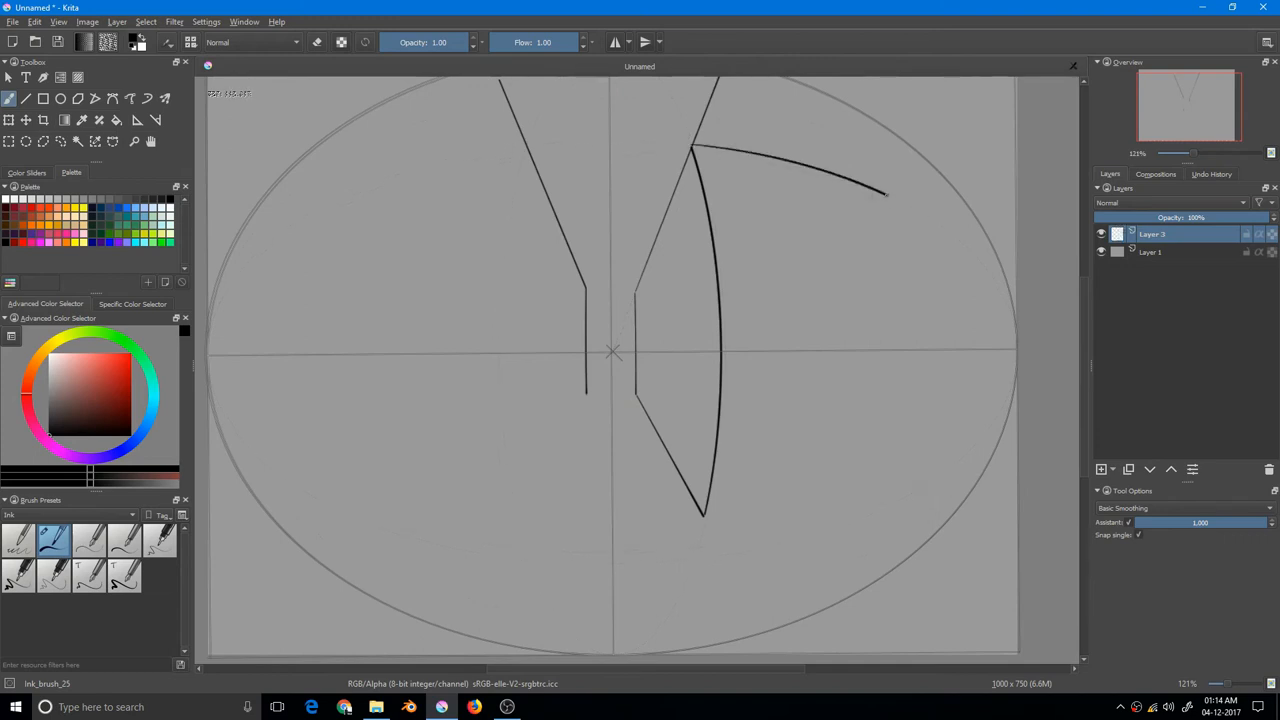
left_click_drag(884, 196, 980, 260)
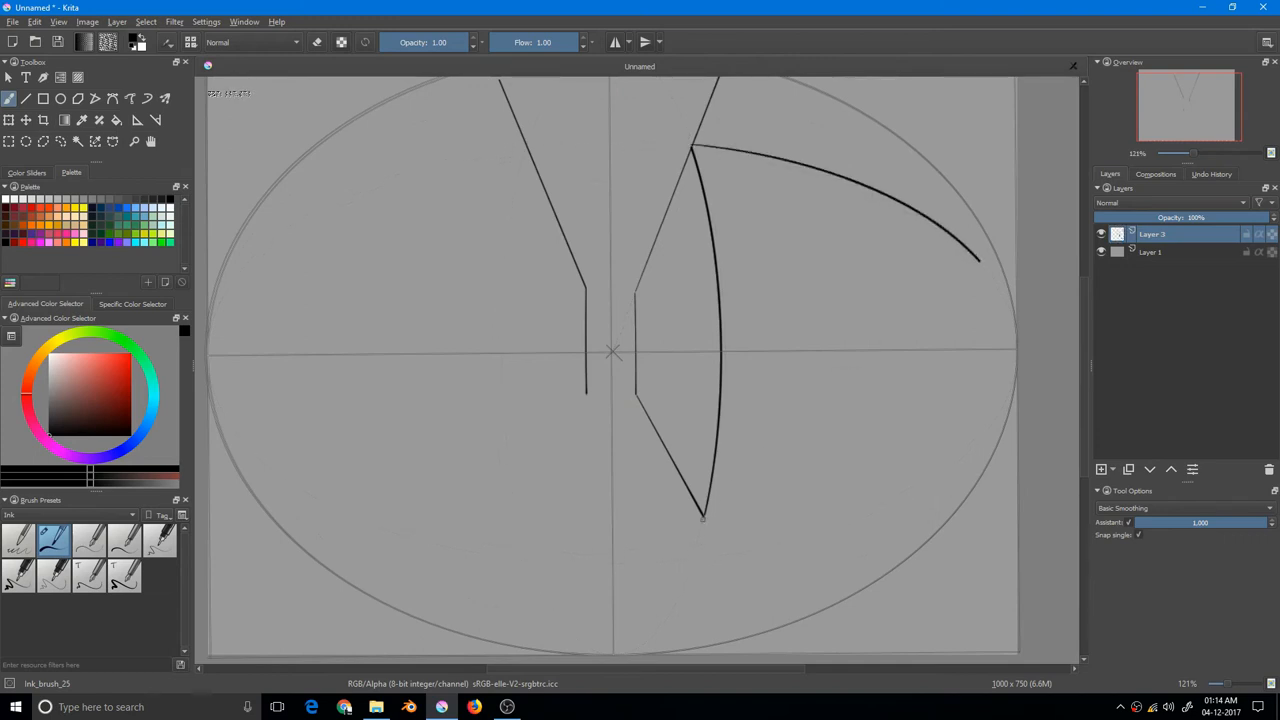
left_click_drag(704, 518, 956, 440)
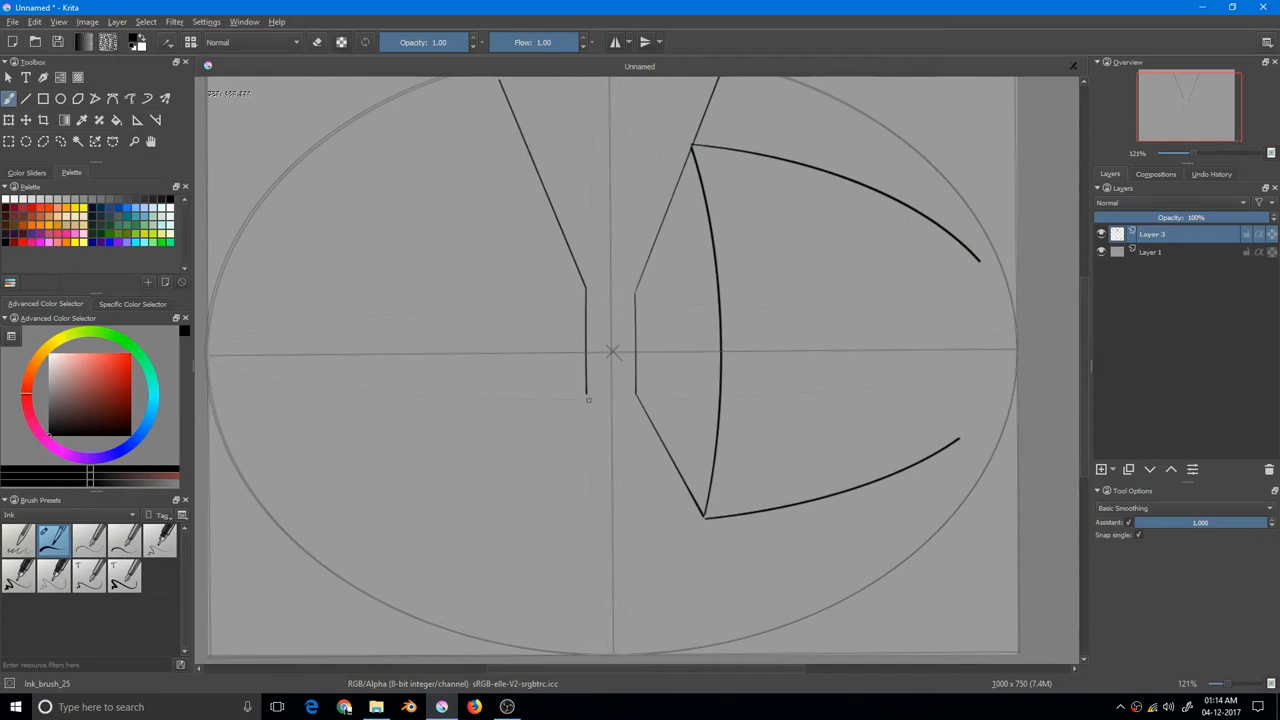
Draw the left wall extension, corner line, and curved floor and ceiling edges.
left_click_drag(588, 398, 504, 528)
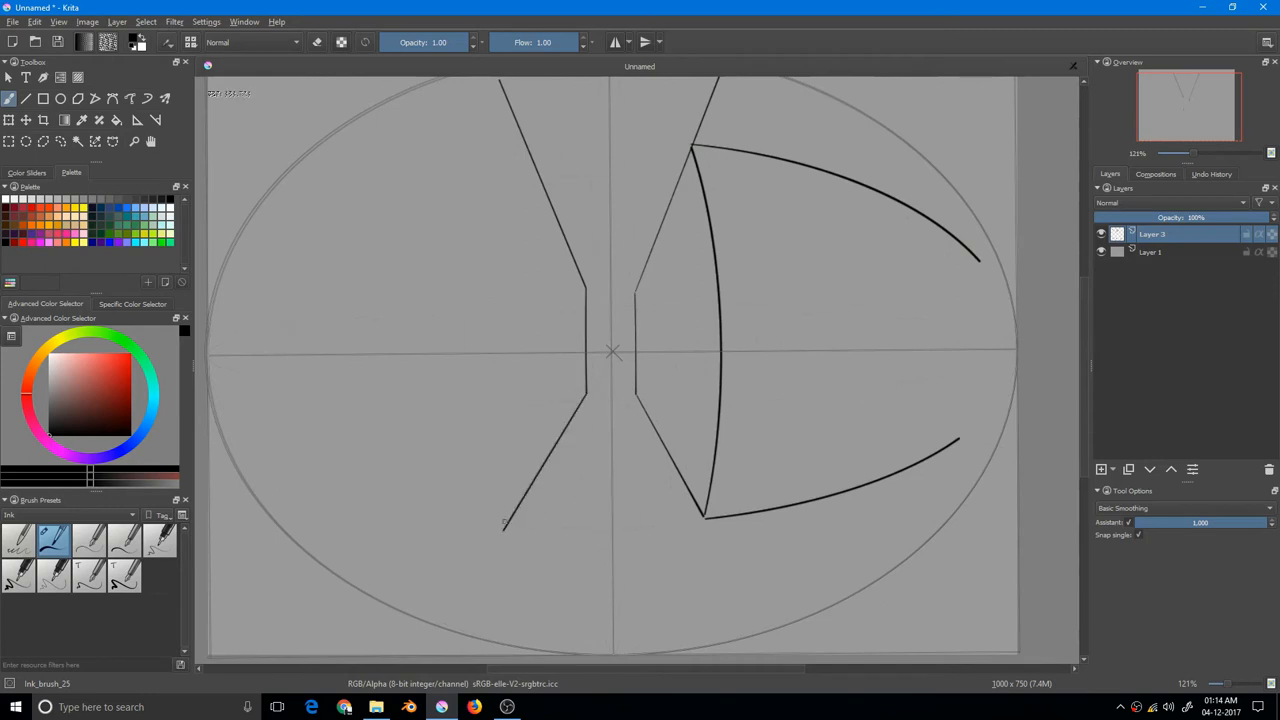
left_click_drag(504, 520, 244, 430)
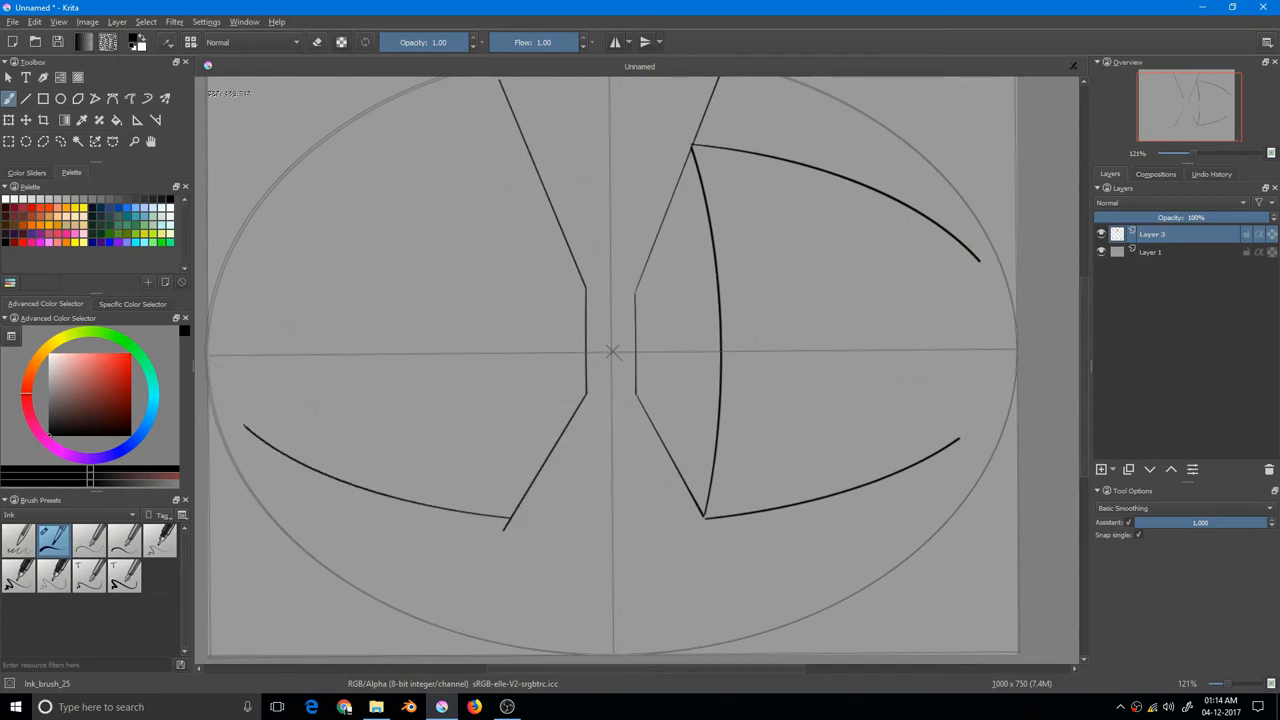
left_click_drag(496, 470, 510, 524)
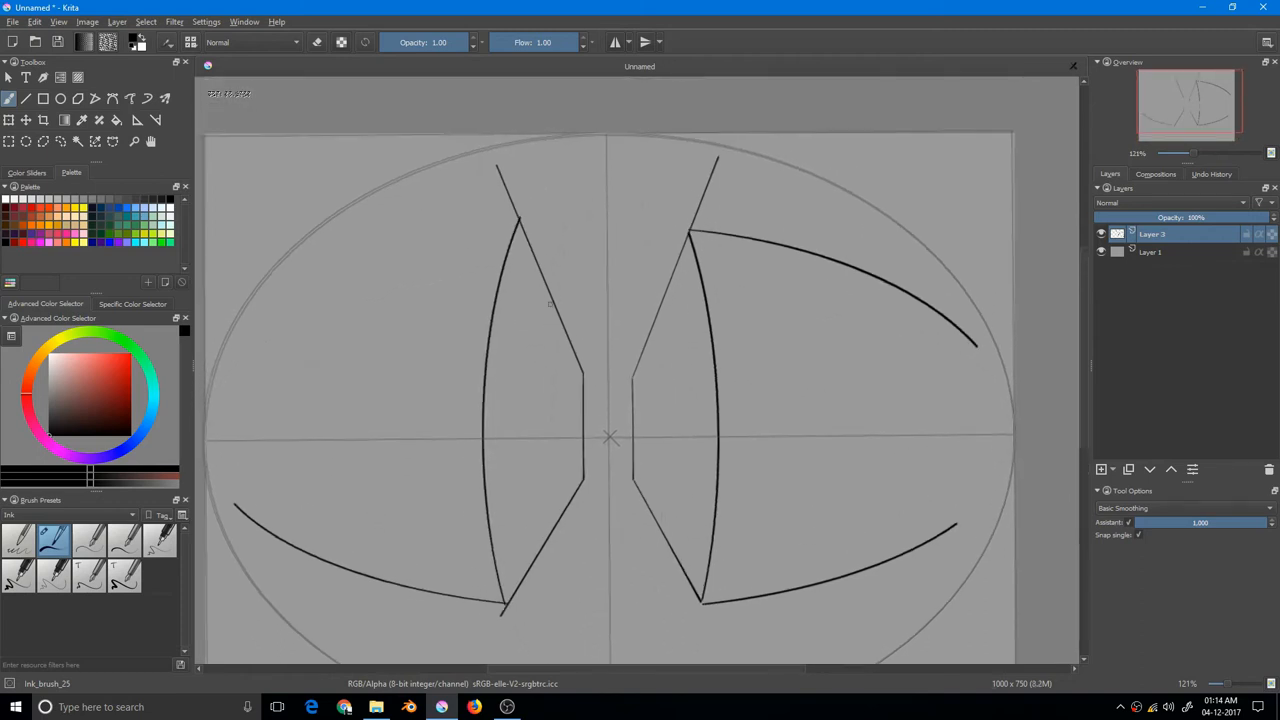
left_click_drag(340, 264, 516, 216)
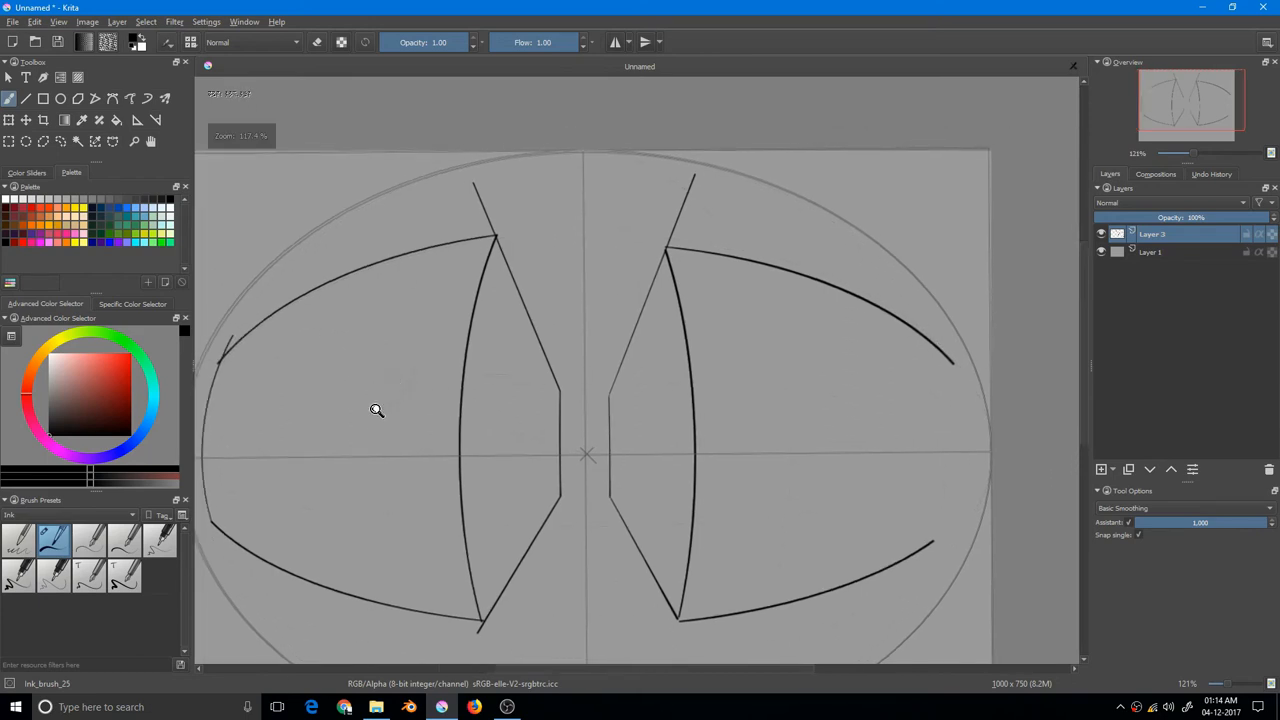
Add a long curved floor line and outline the right doorway and far-end opening.
scroll("down", 3)
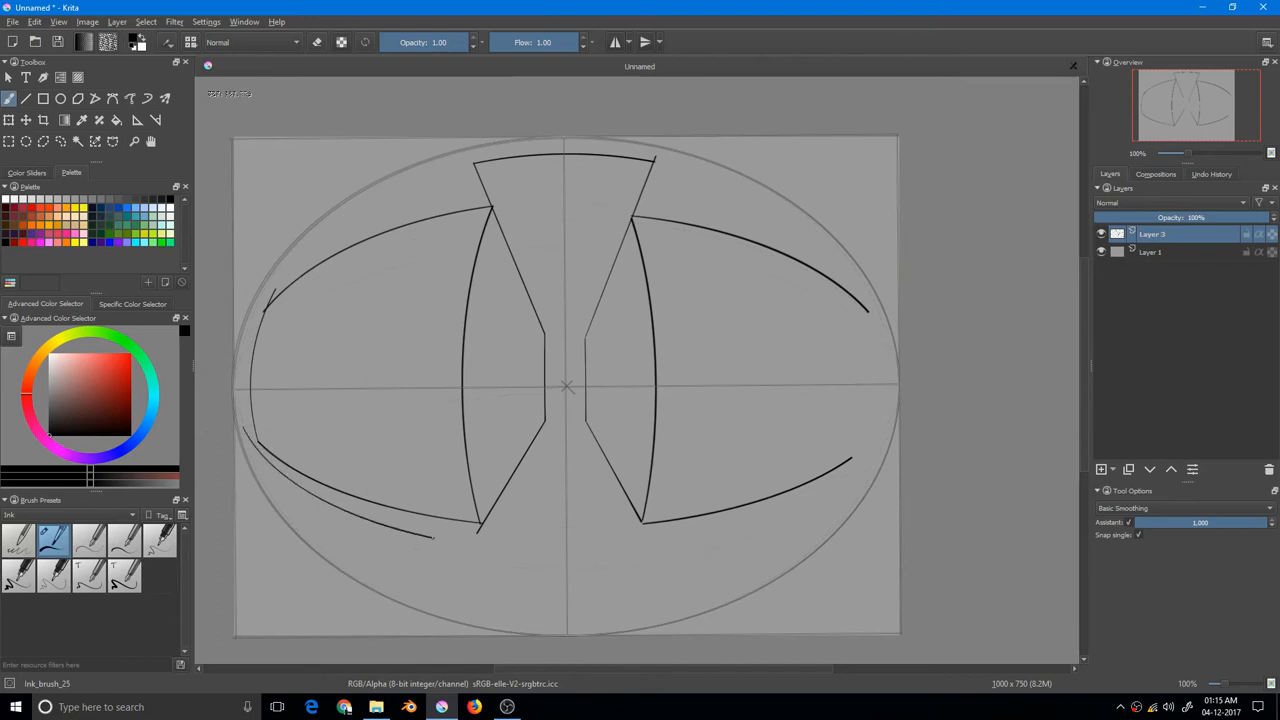
left_click_drag(430, 540, 860, 464)
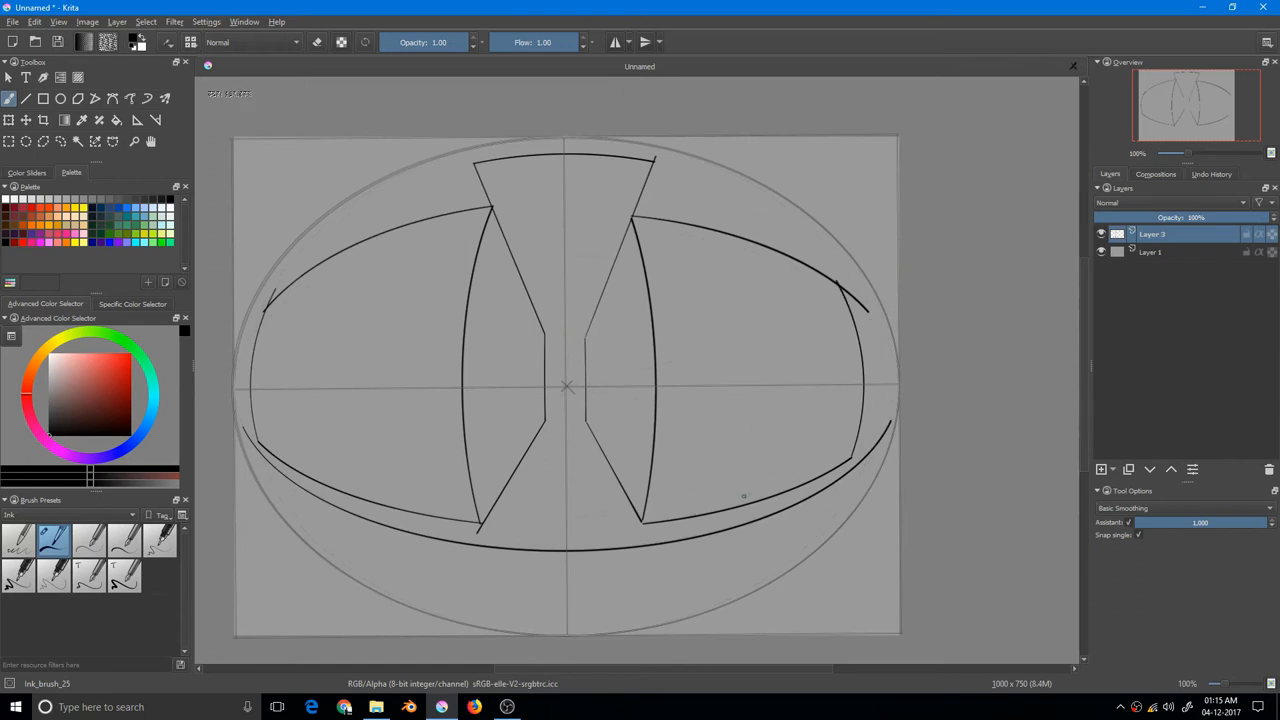
left_click_drag(764, 344, 744, 500)
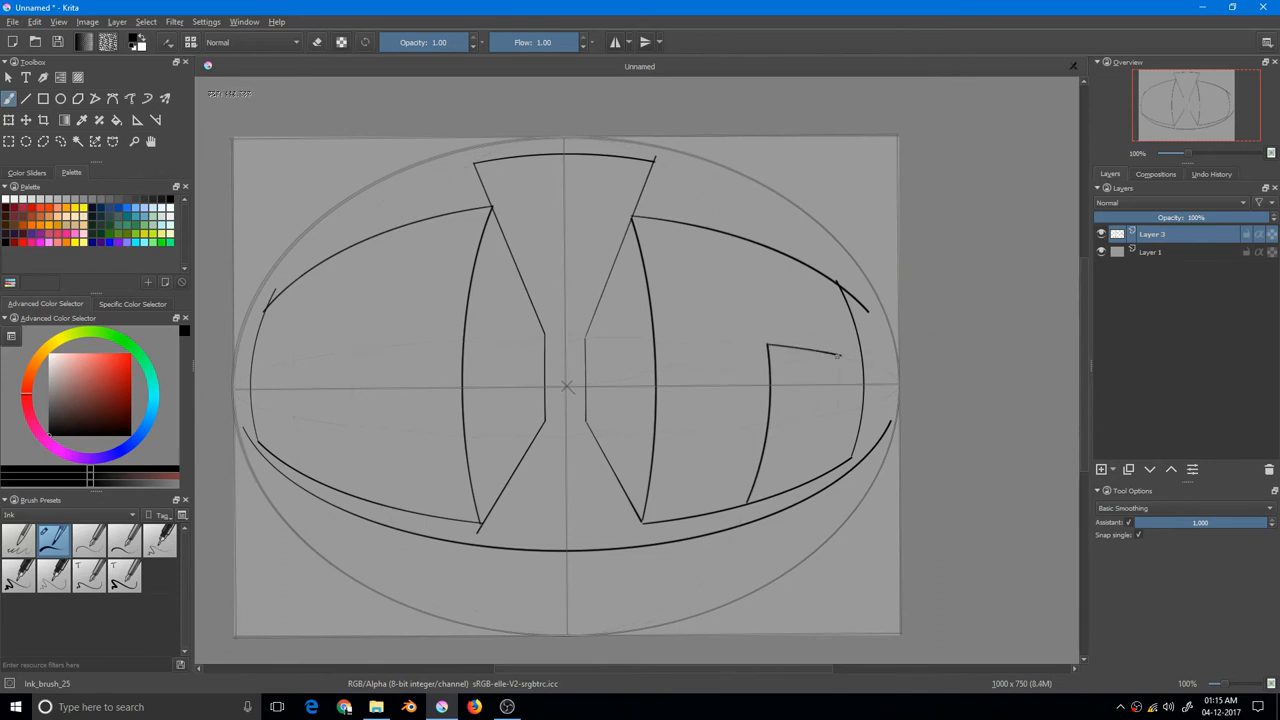
left_click_drag(836, 358, 820, 462)
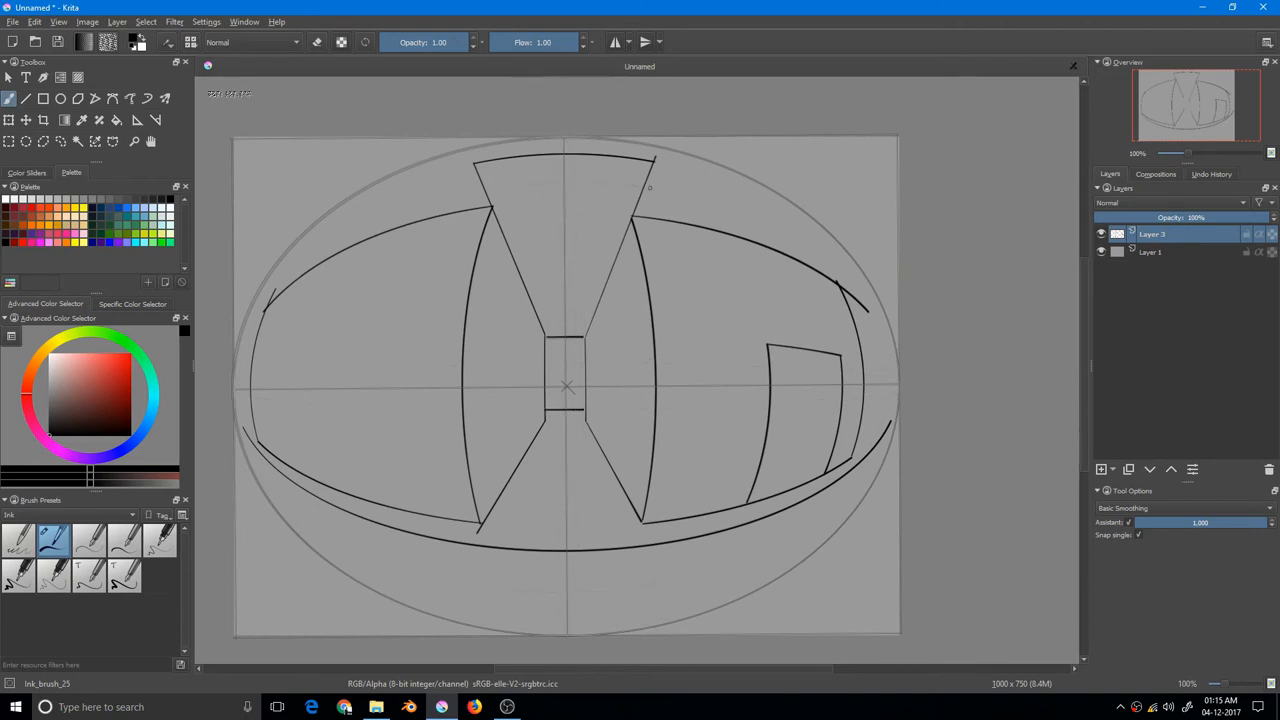
left_click_drag(644, 190, 810, 244)
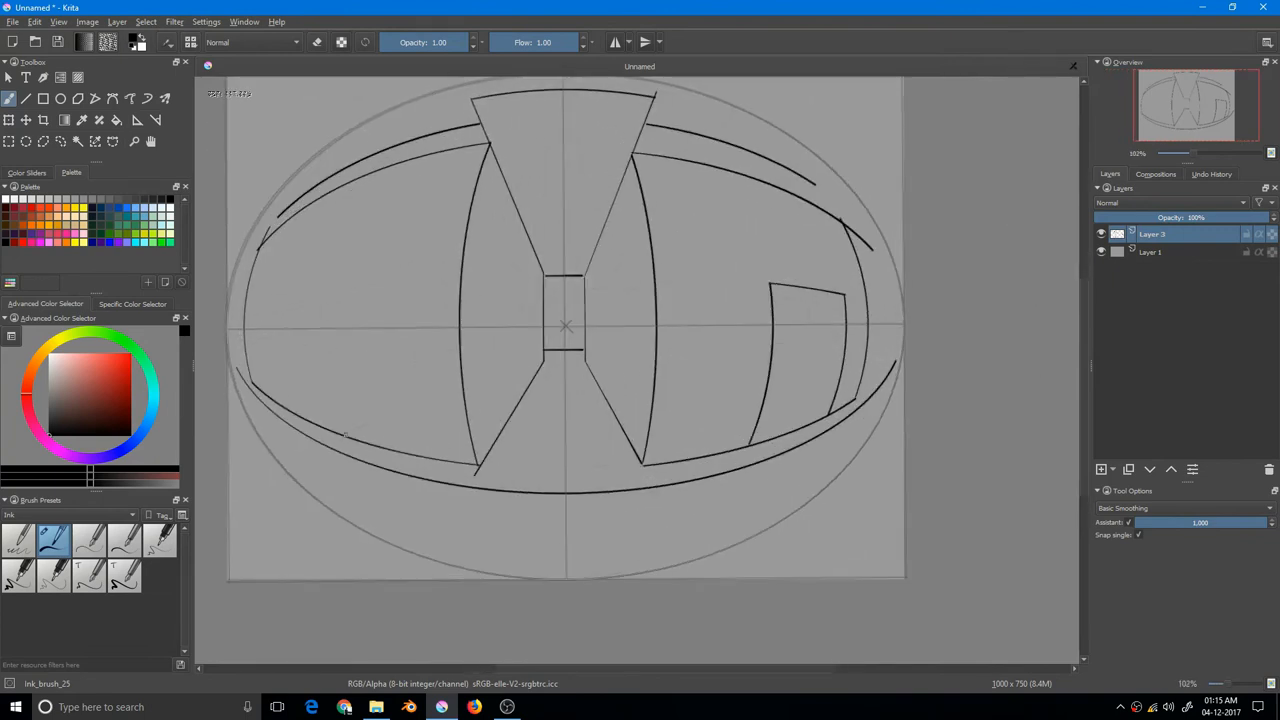
Outline several curved doors along the left corridor wall.
left_click_drag(336, 248, 338, 438)
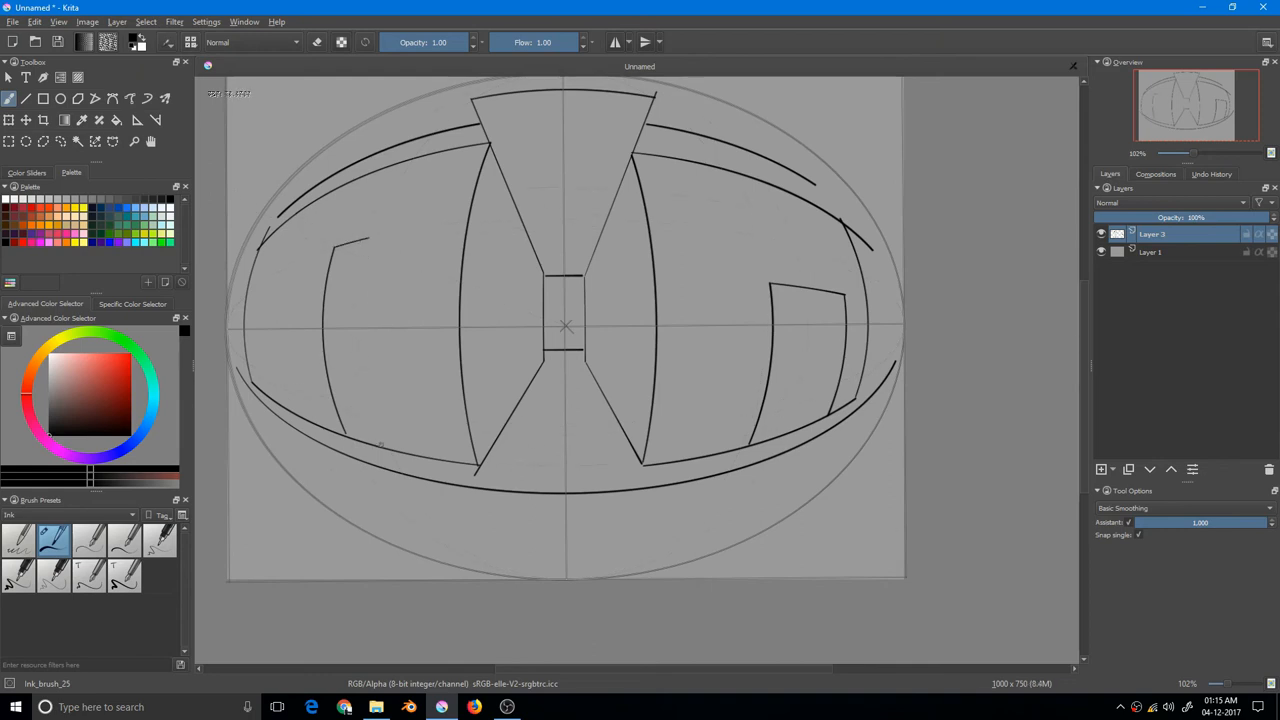
left_click_drag(364, 240, 378, 444)
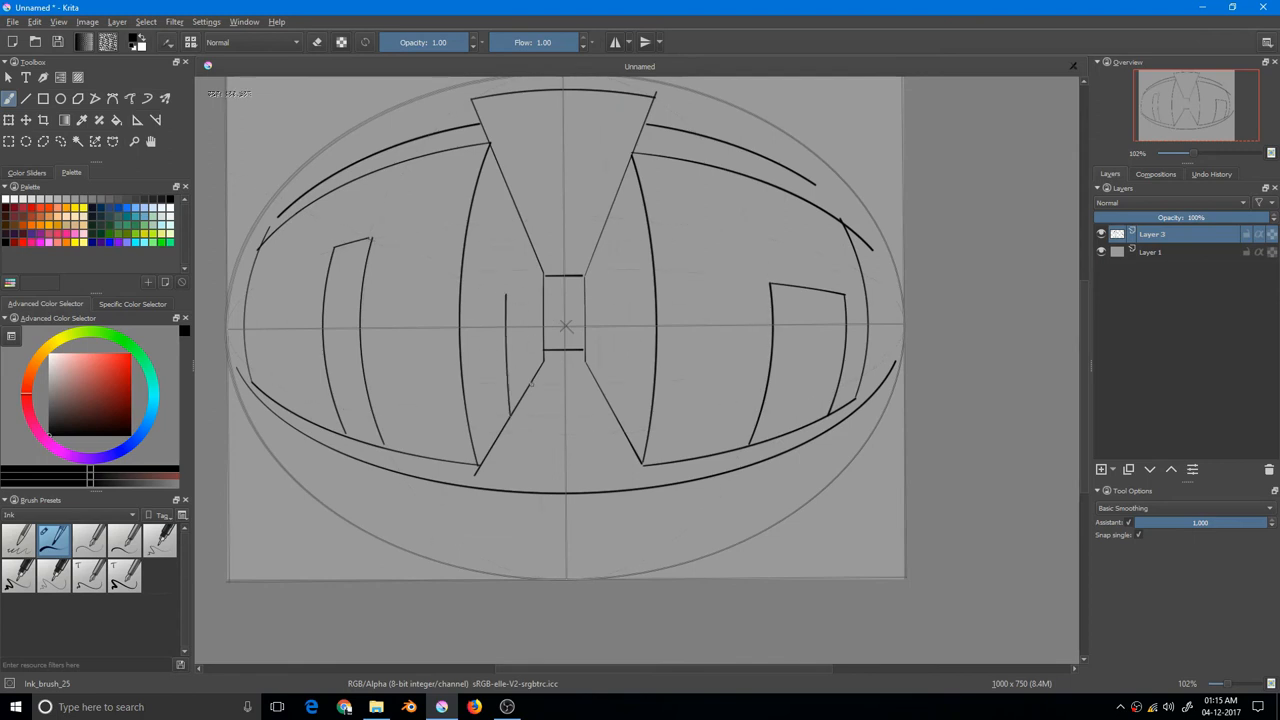
left_click_drag(530, 302, 530, 384)
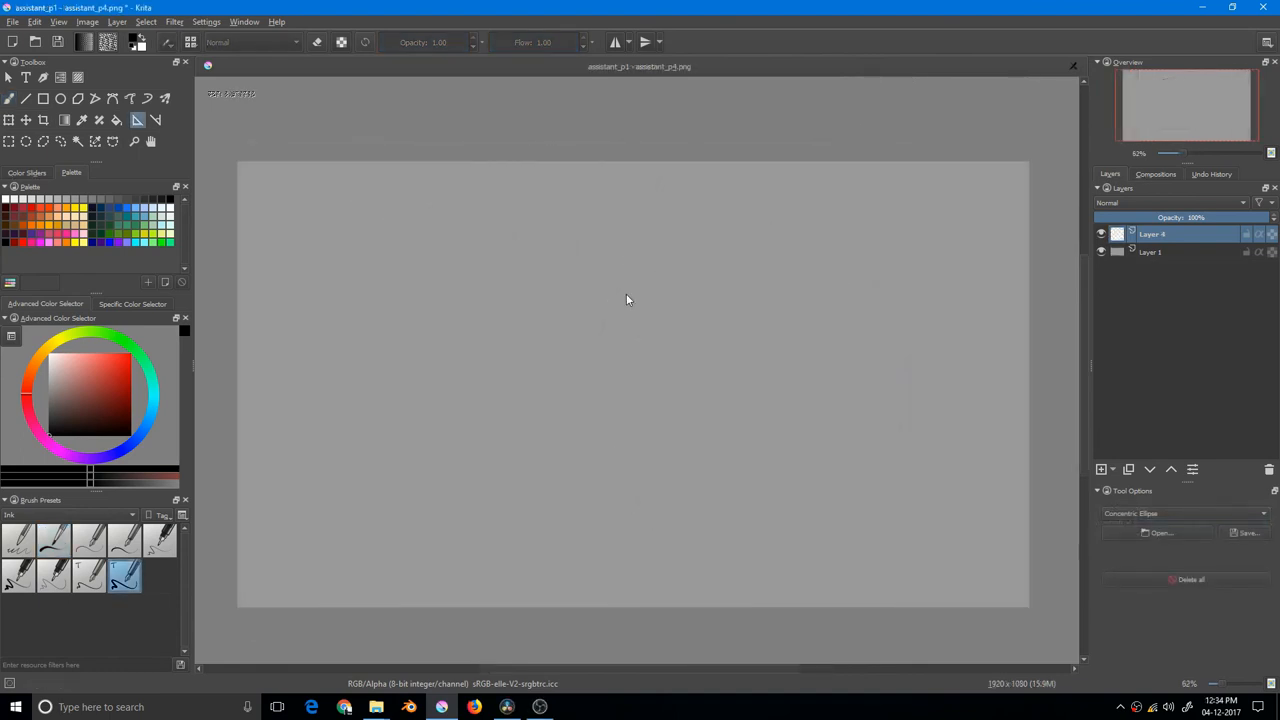
mouse_move(620, 296)
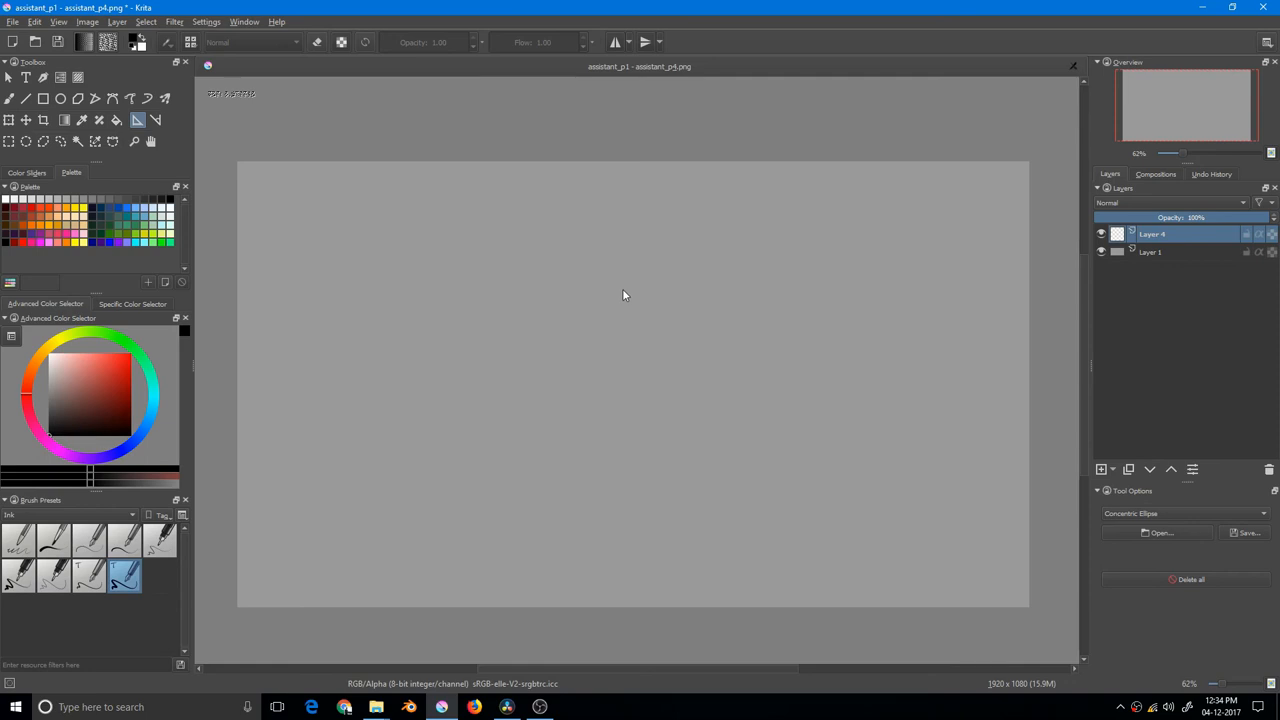
mouse_move(624, 292)
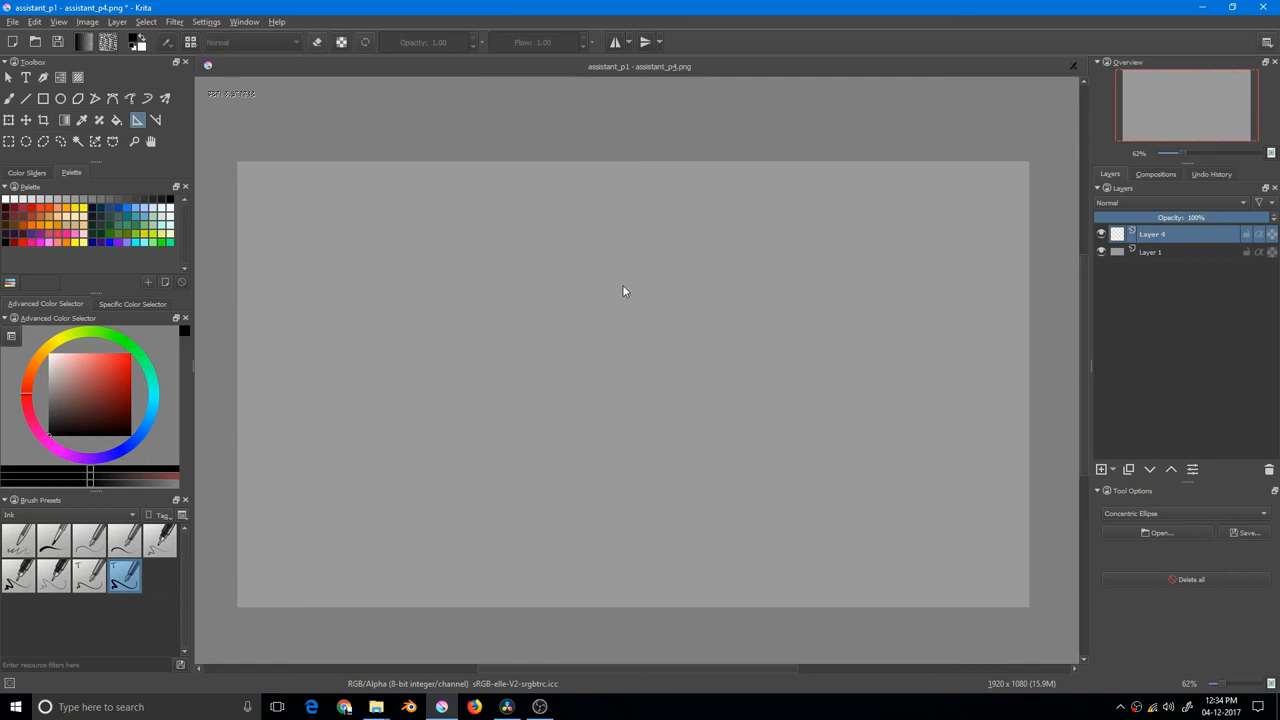
mouse_move(736, 410)
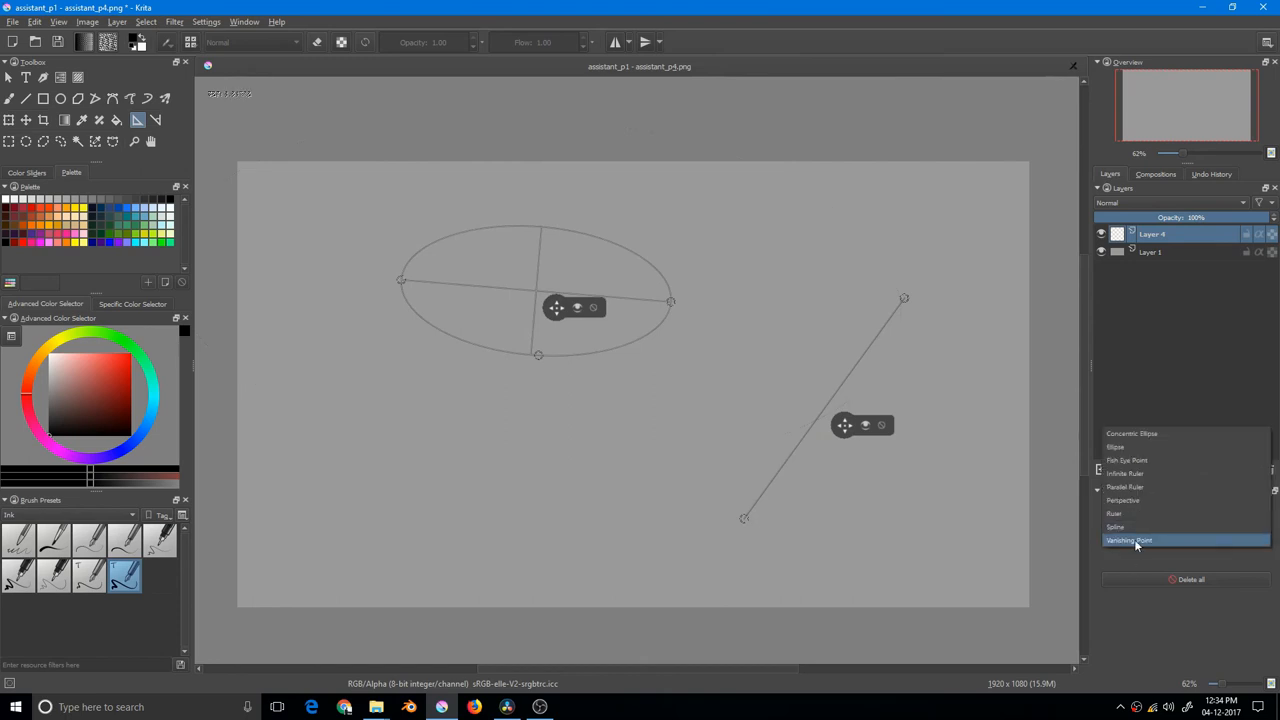
Add a vanishing point assistant to the ellipse and ruler, then start saving the setup.
left_click(1128, 540)
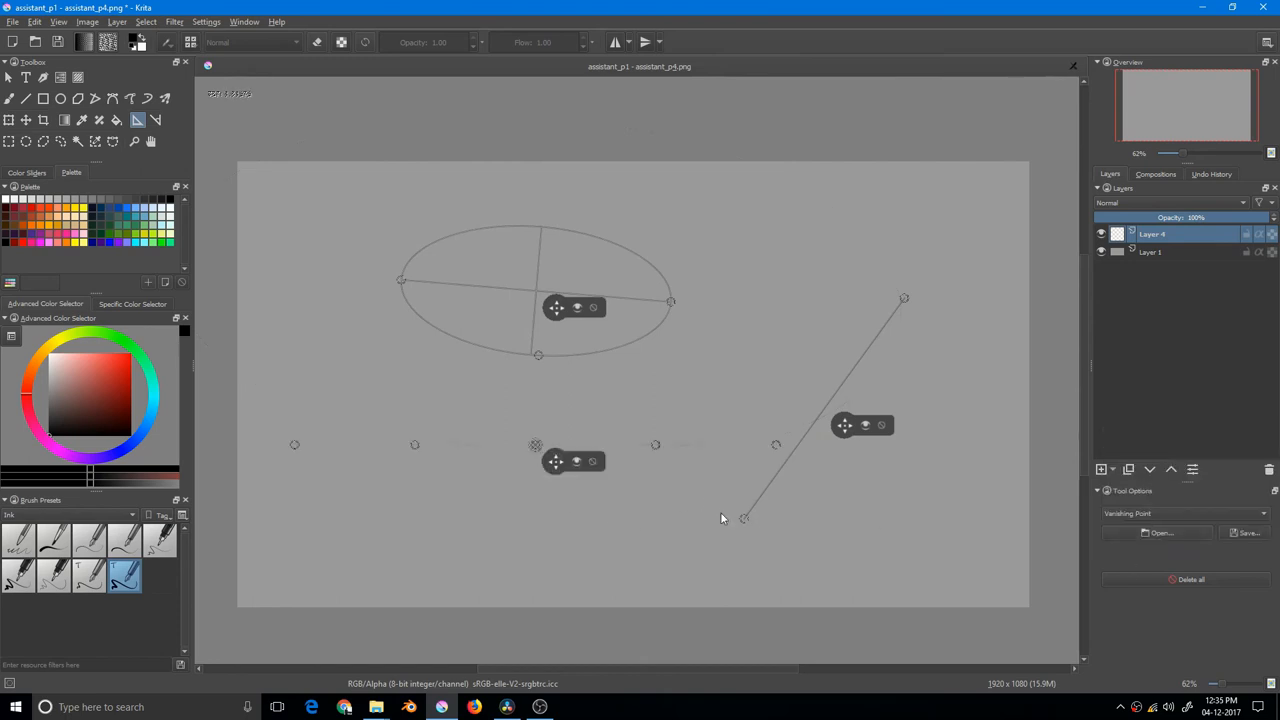
mouse_move(1170, 528)
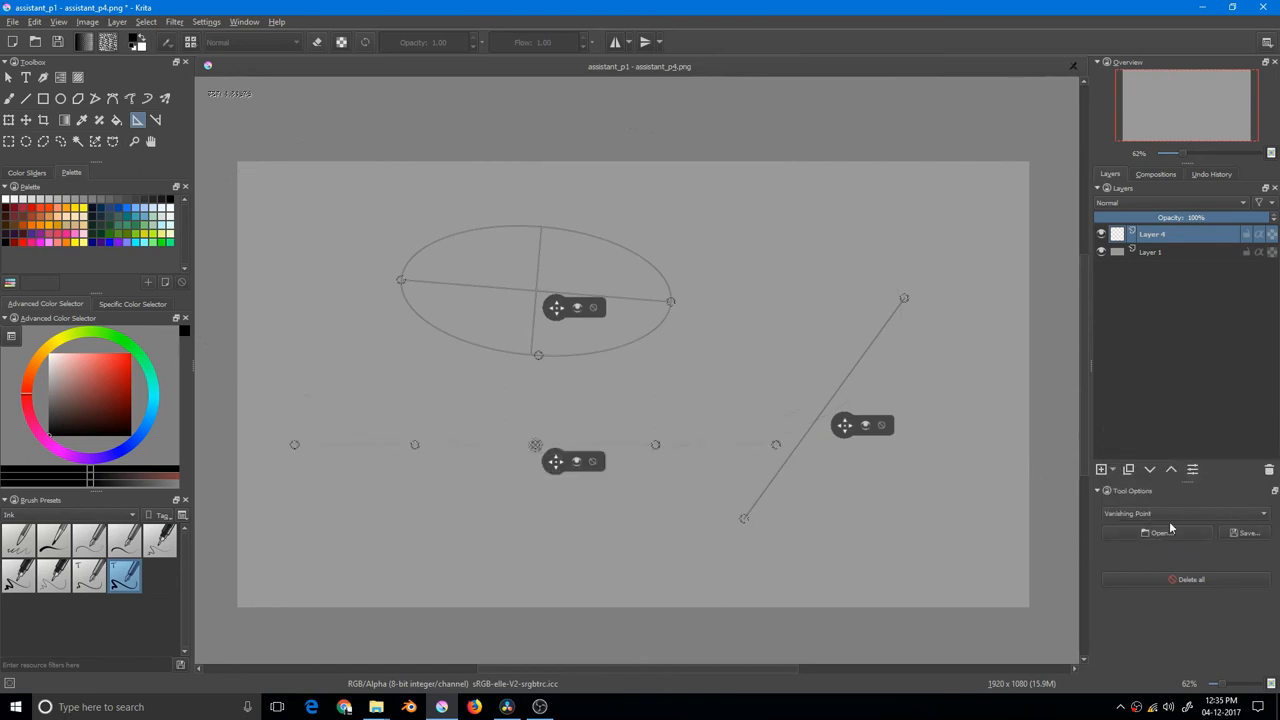
left_click(1248, 532)
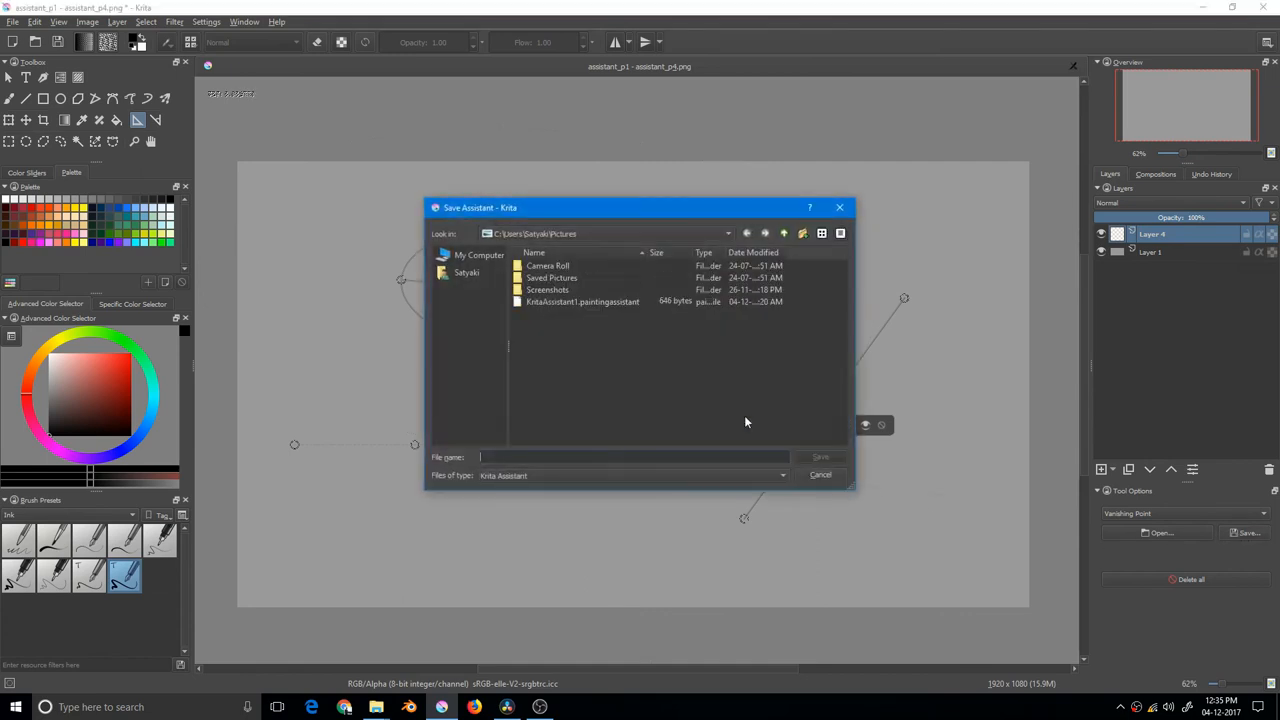
mouse_move(744, 316)
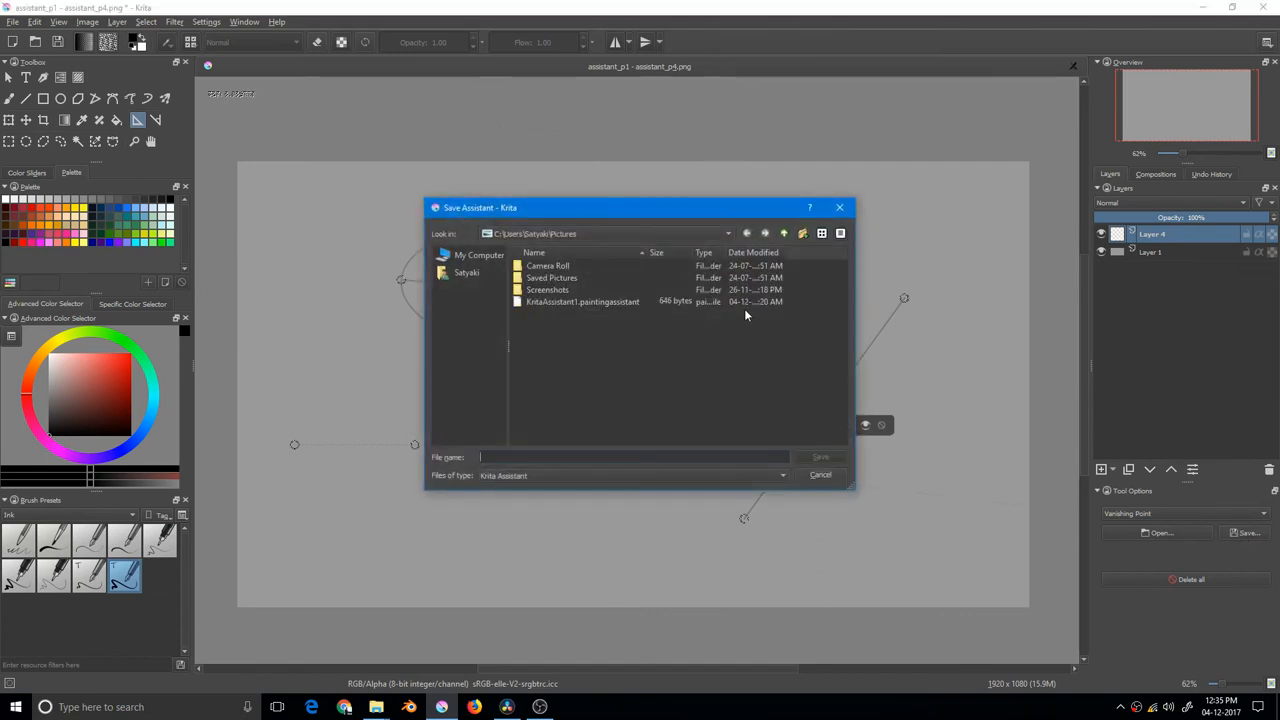
mouse_move(604, 442)
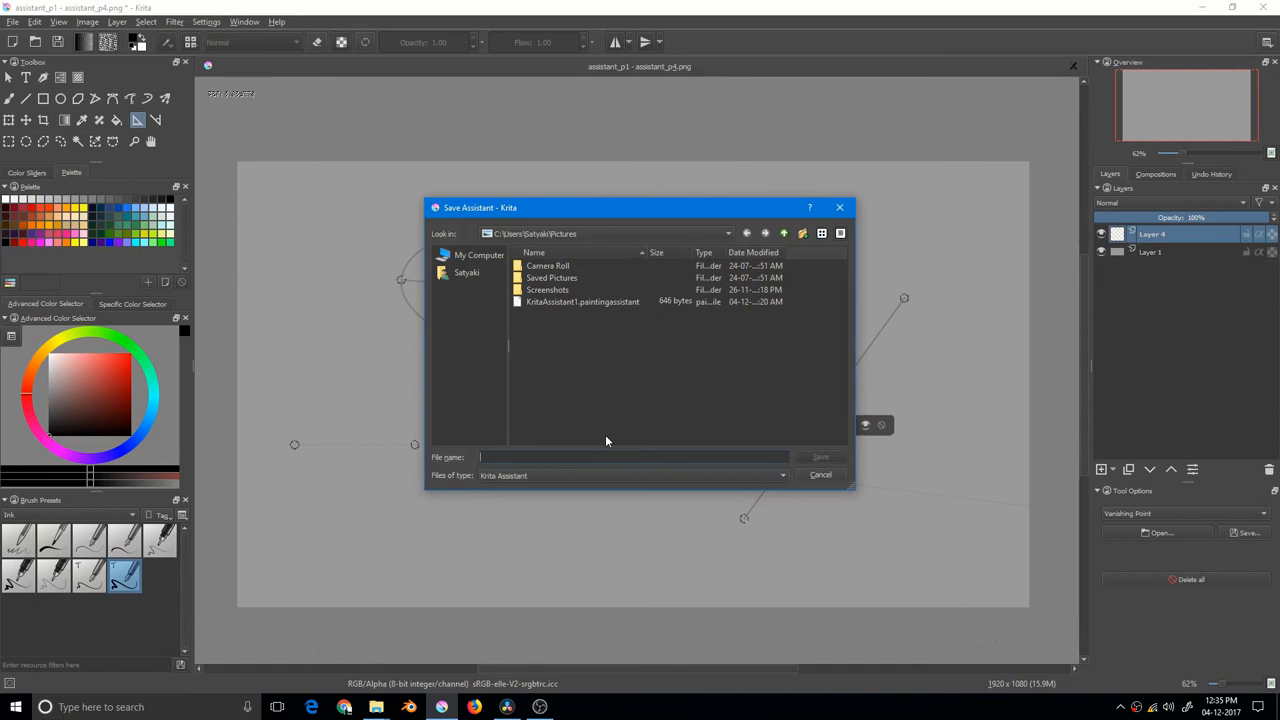
Save the assistant setup as 'Krita' in Pictures and close the image.
type("Krita")
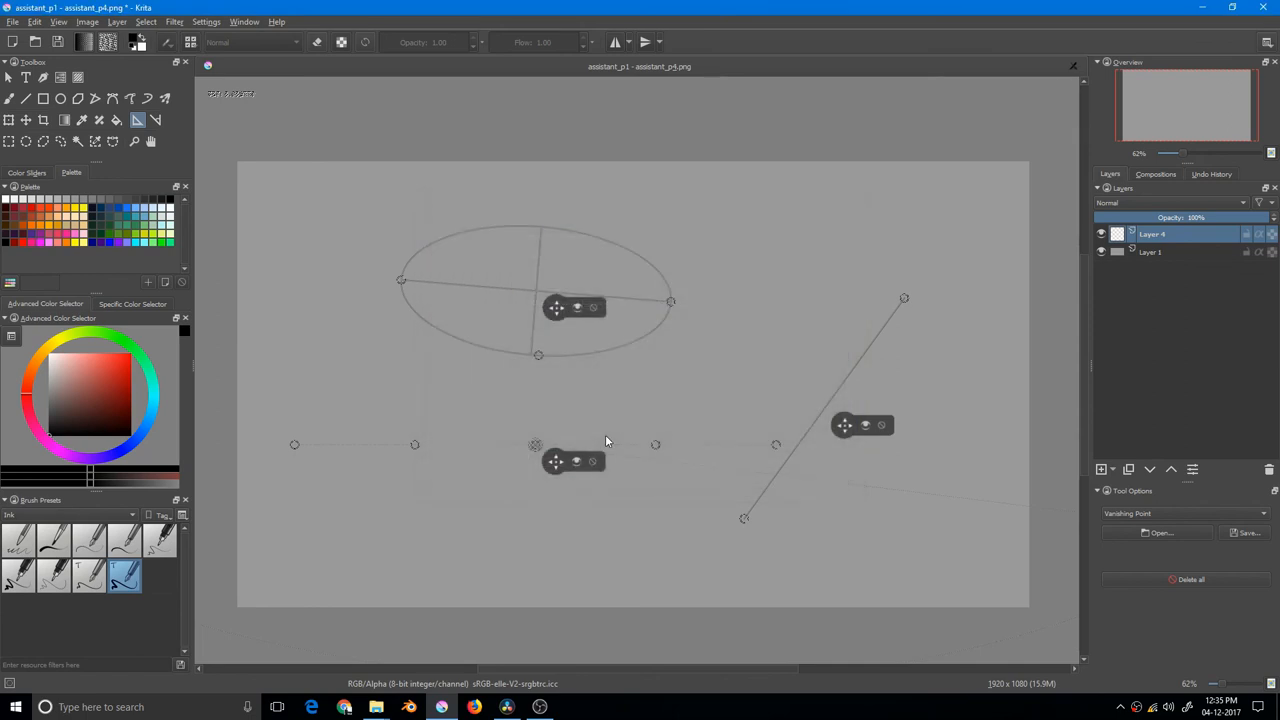
mouse_move(588, 324)
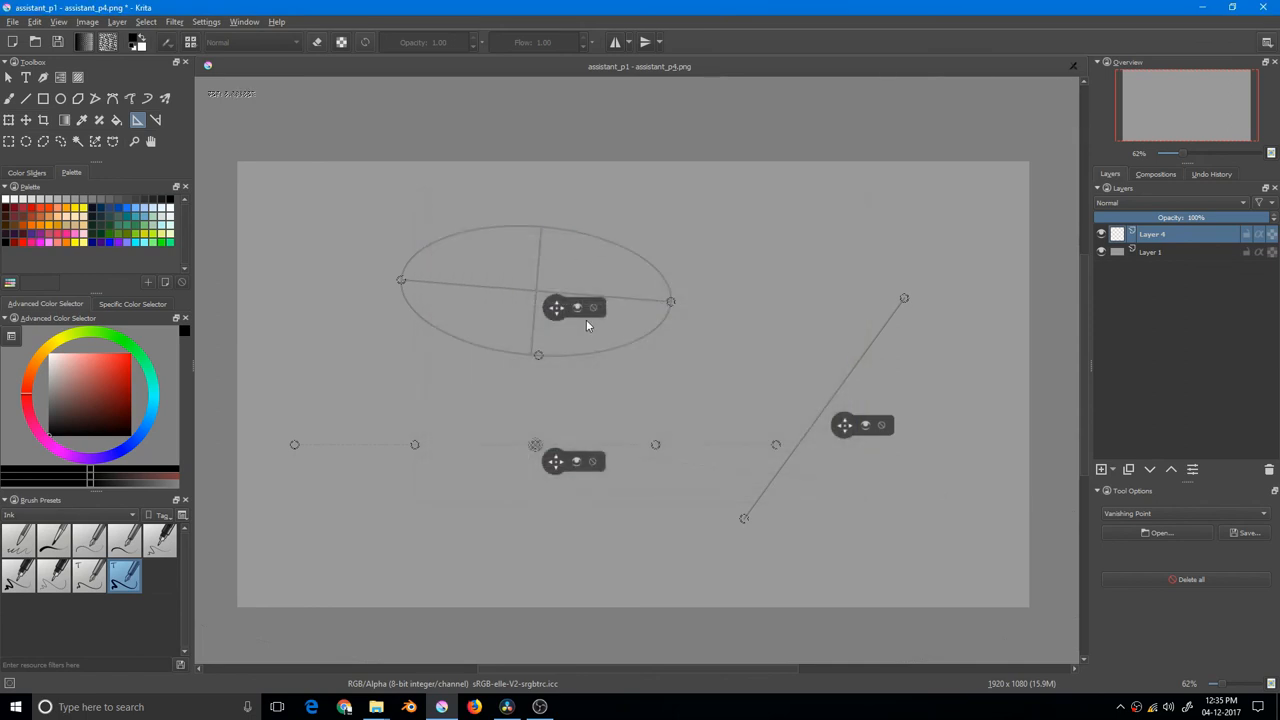
mouse_move(644, 368)
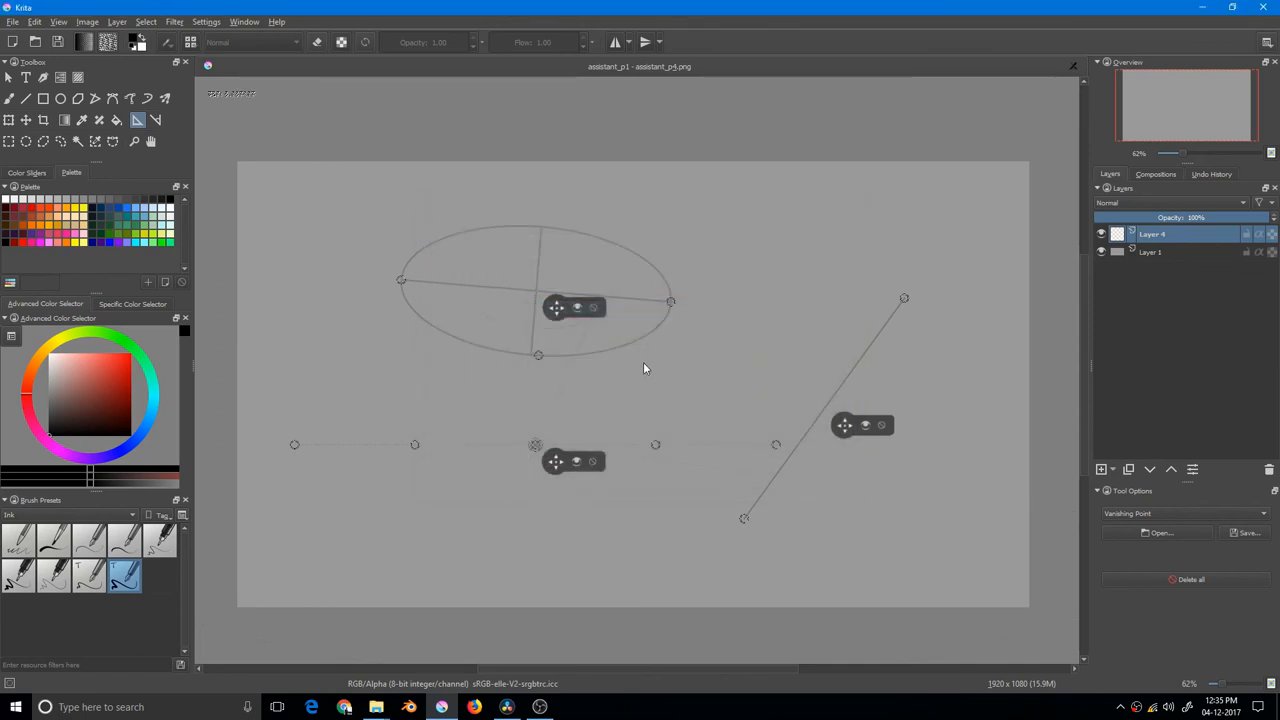
left_click(1072, 66)
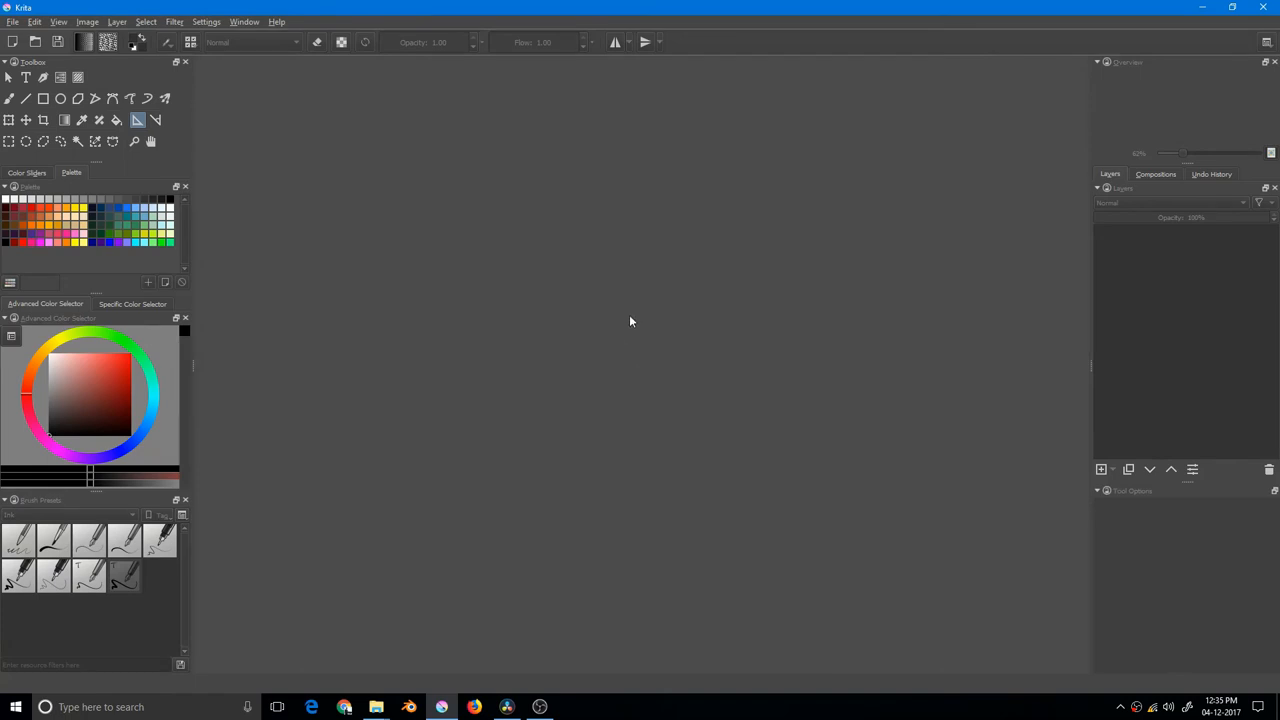
Create a new blank 1920x1080 document and browse for a saved assistant file.
left_click(12, 20)
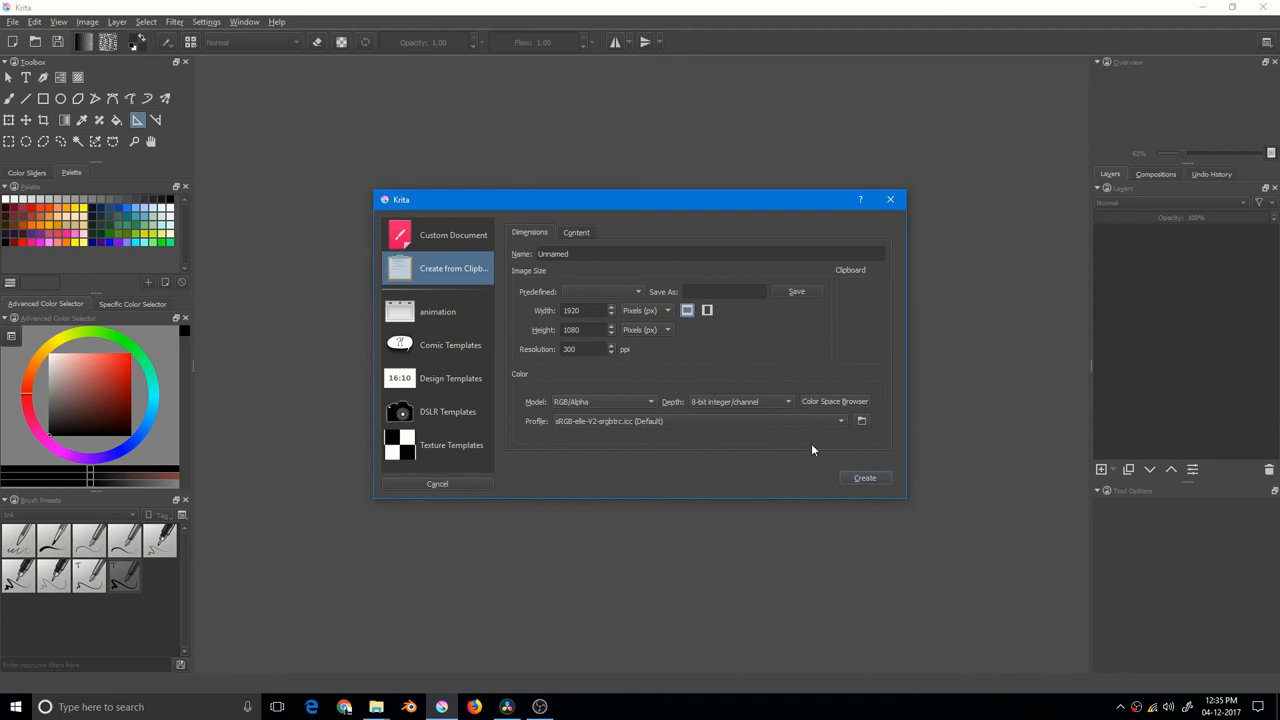
left_click(864, 476)
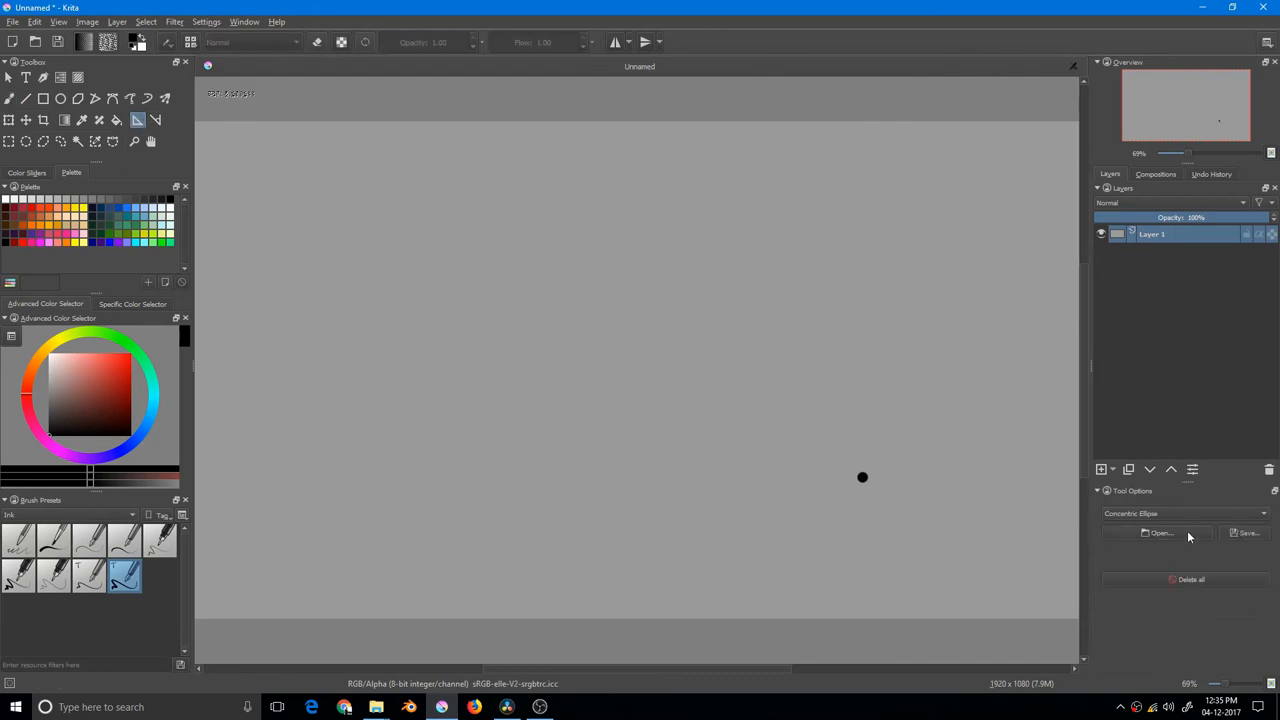
left_click(1158, 532)
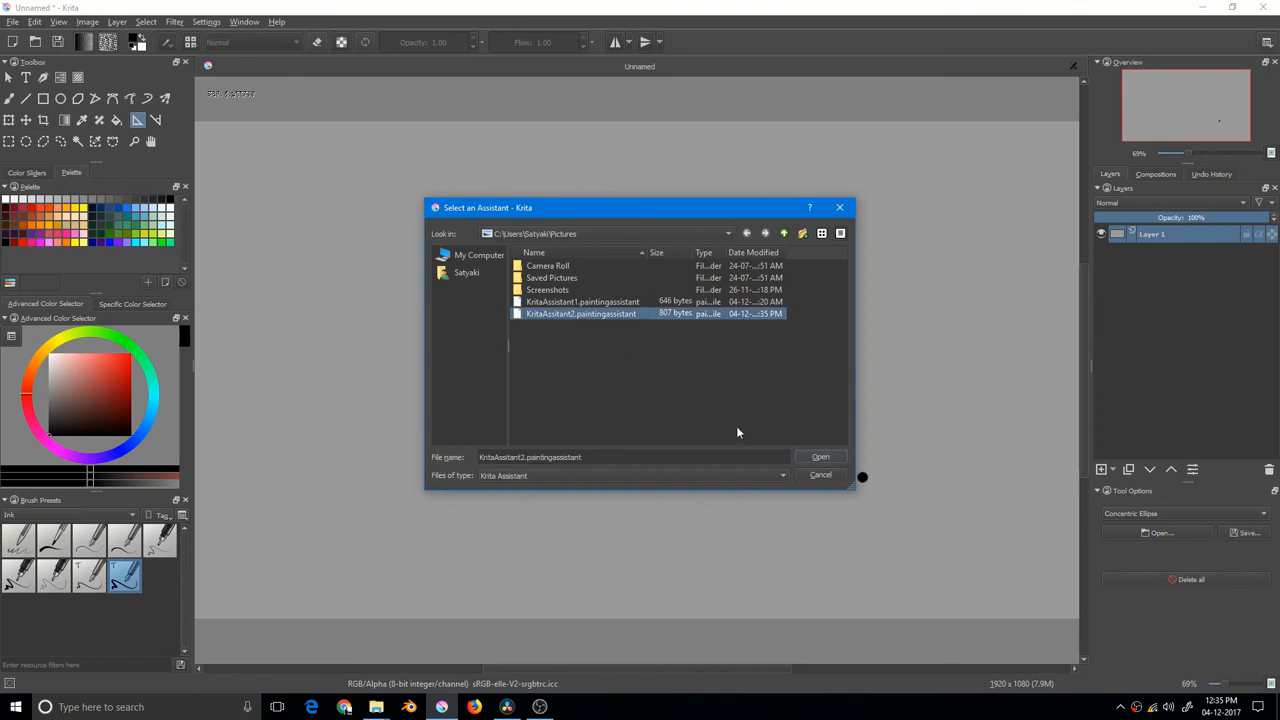
Load KritaAssistant2.paintingassistant so the ellipse, ruler and vanishing points appear.
left_click(820, 456)
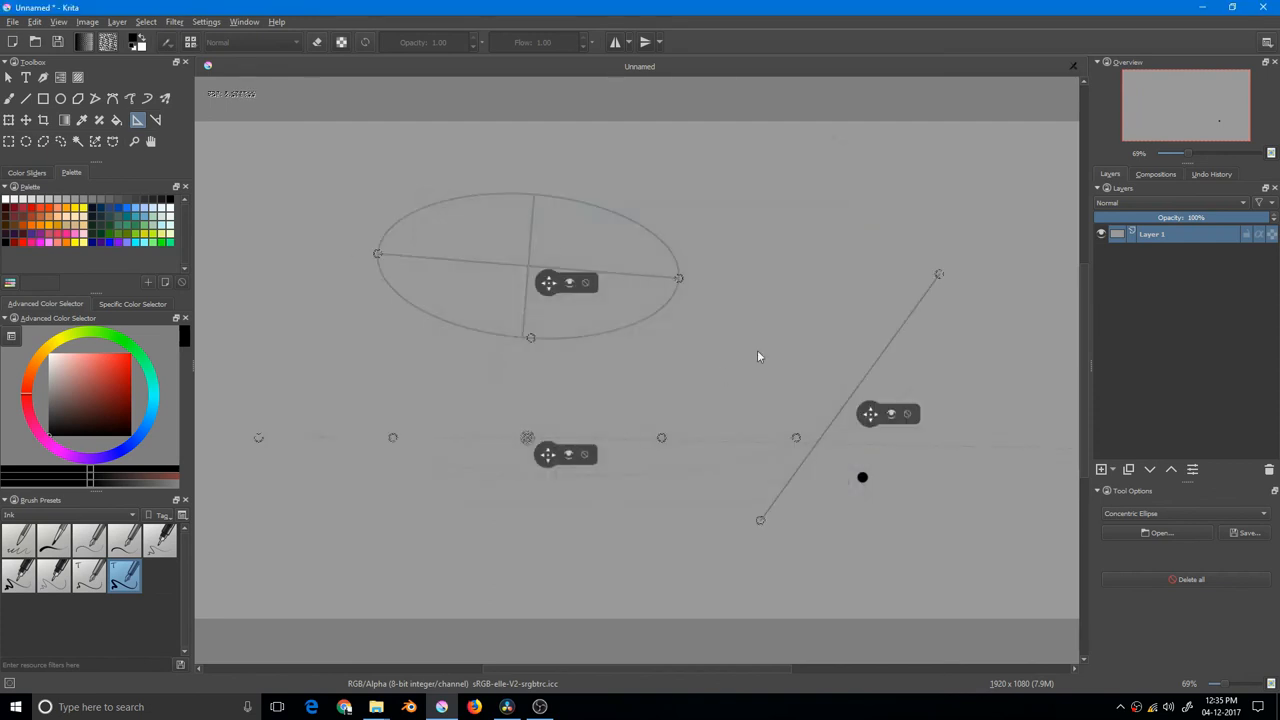
mouse_move(706, 340)
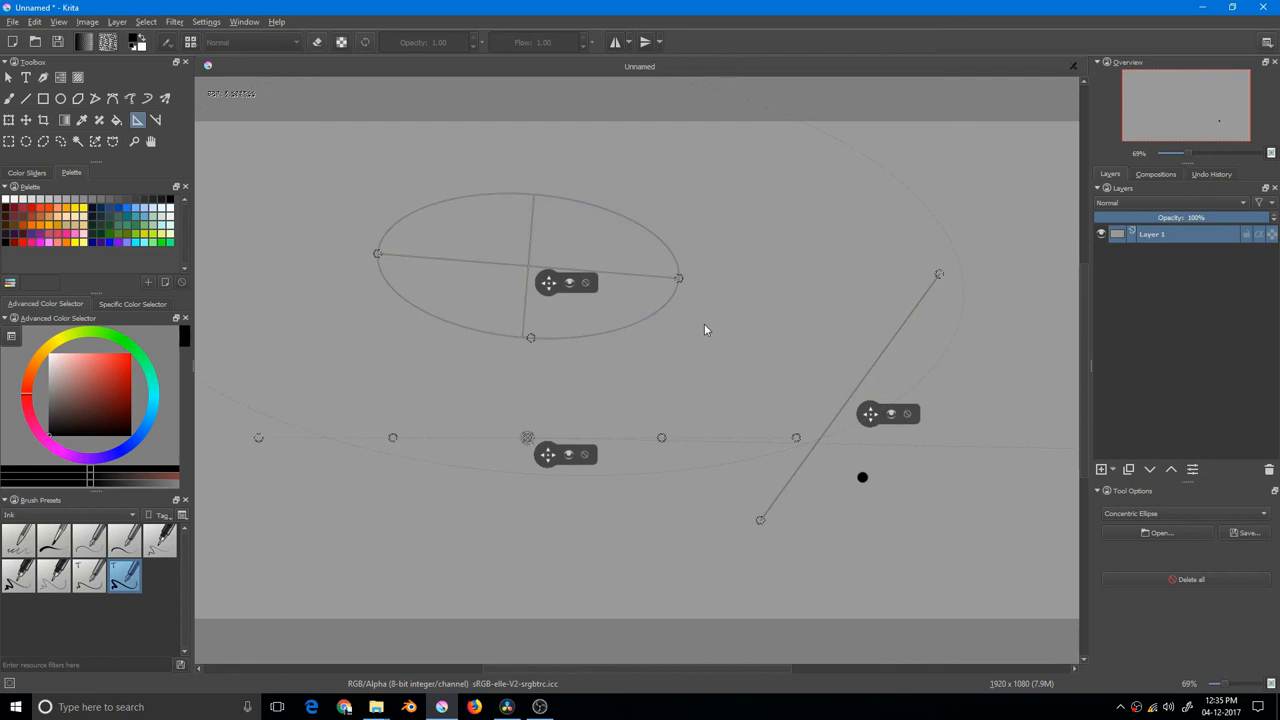
mouse_move(688, 316)
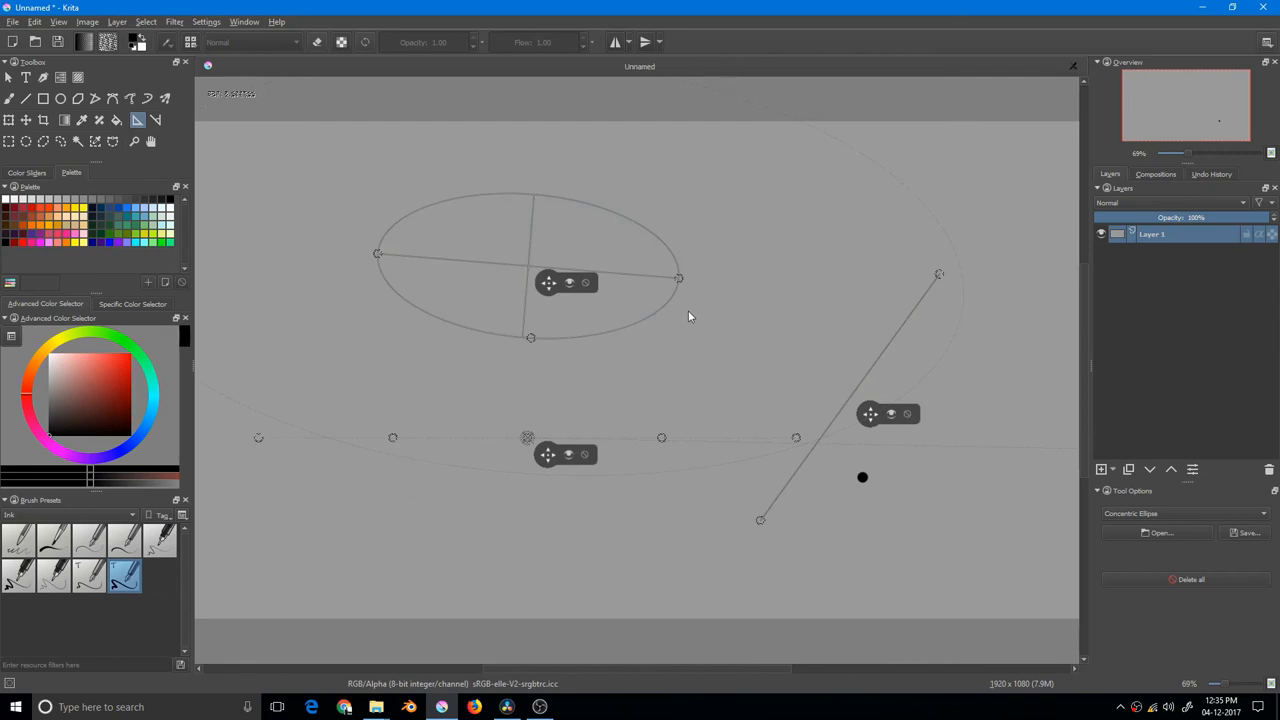